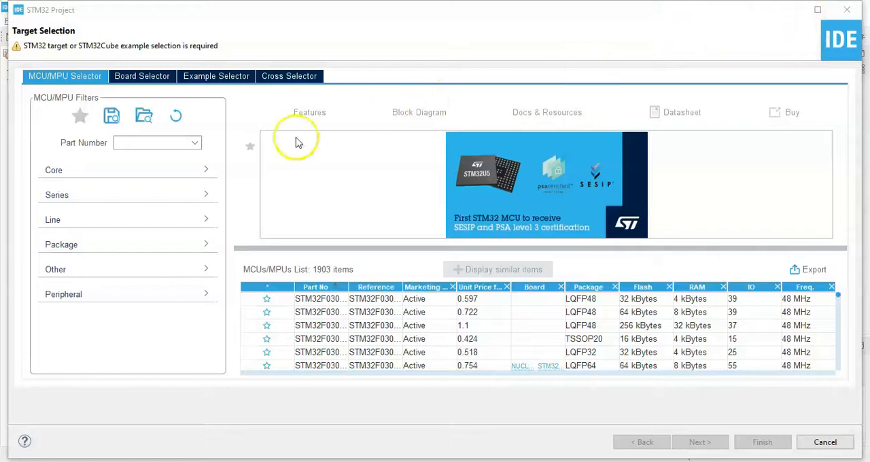
- Filter Part Number by 401cc and pick STM32F401CCUx as the project's target
{"action": "left_click", "coordinate": [148, 143]}
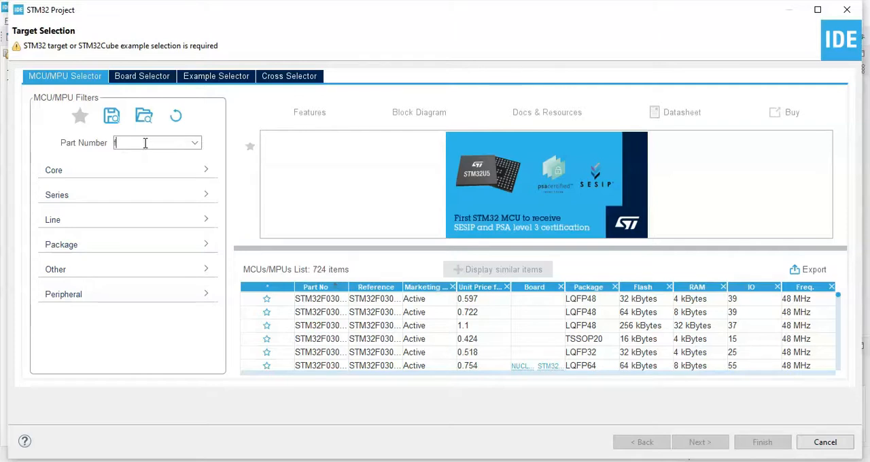
{"action": "type", "text": "f103c8"}
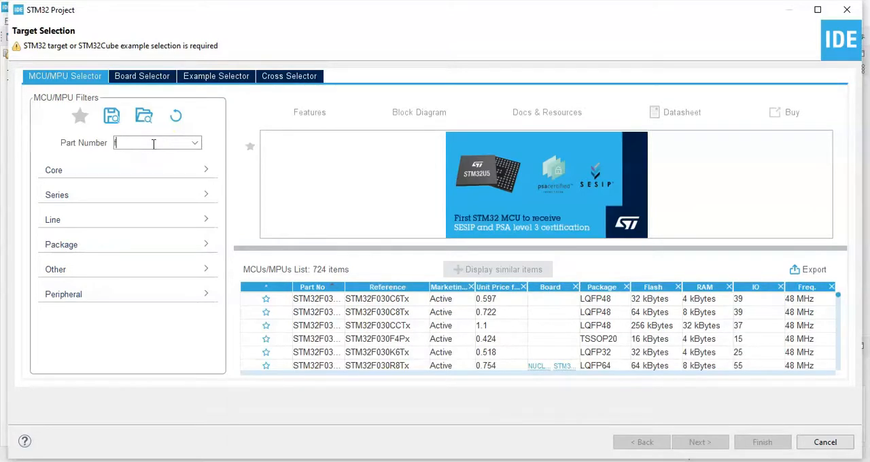
{"action": "type", "text": "401cc"}
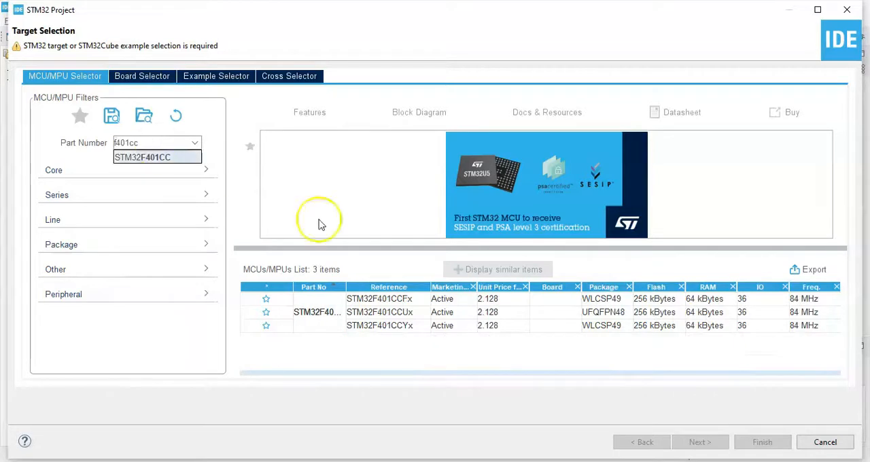
{"action": "left_click", "coordinate": [387, 312]}
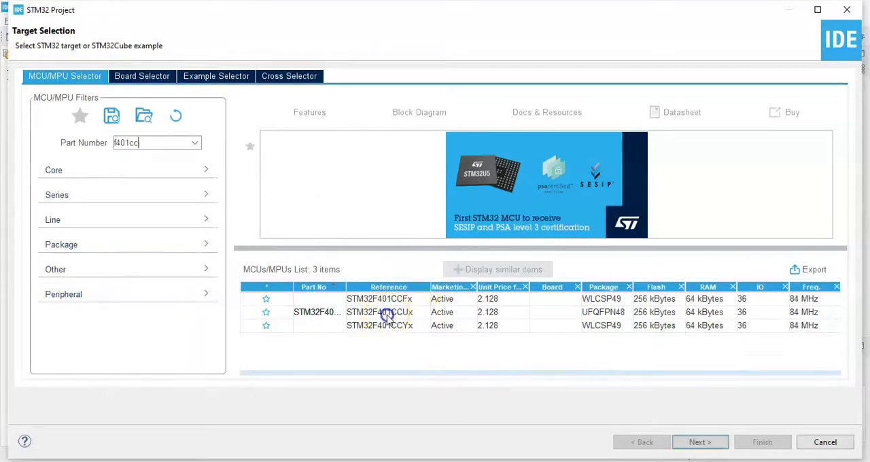
{"action": "left_click", "coordinate": [385, 312]}
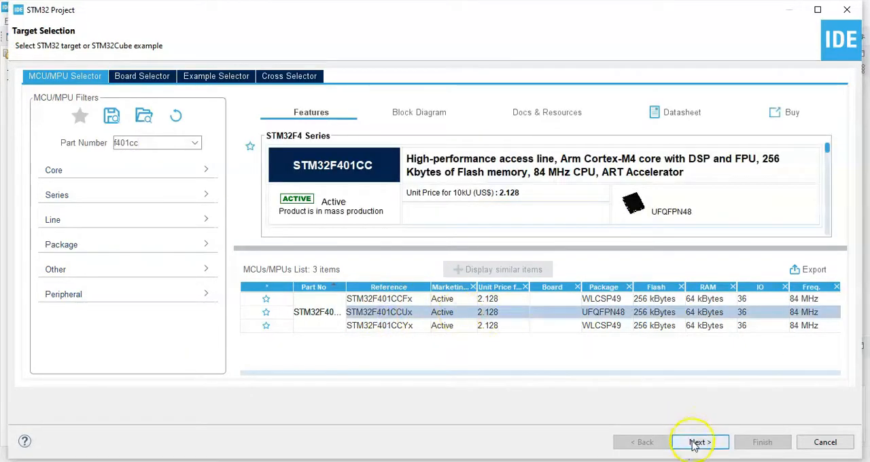
{"action": "left_click", "coordinate": [698, 442]}
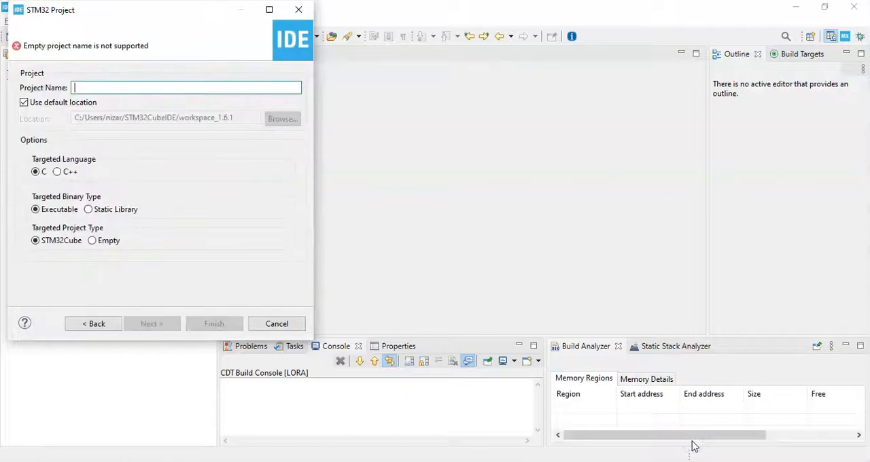
- Name the project LORA and finish, bringing up its STM32F401CCUx pinout
{"action": "type", "text": "LORA"}
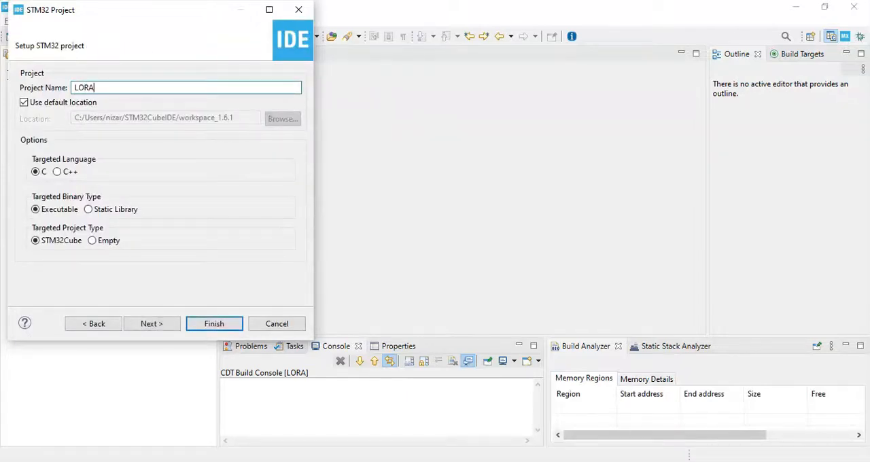
{"action": "left_click", "coordinate": [214, 324]}
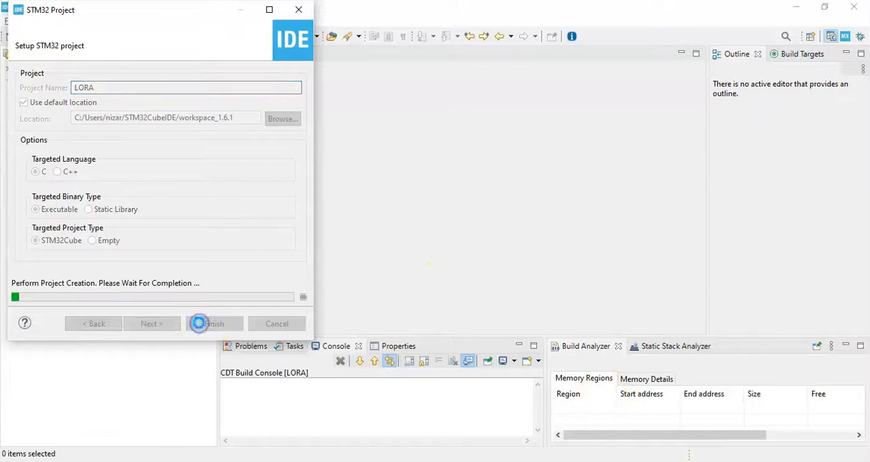
{"action": "left_click", "coordinate": [214, 324]}
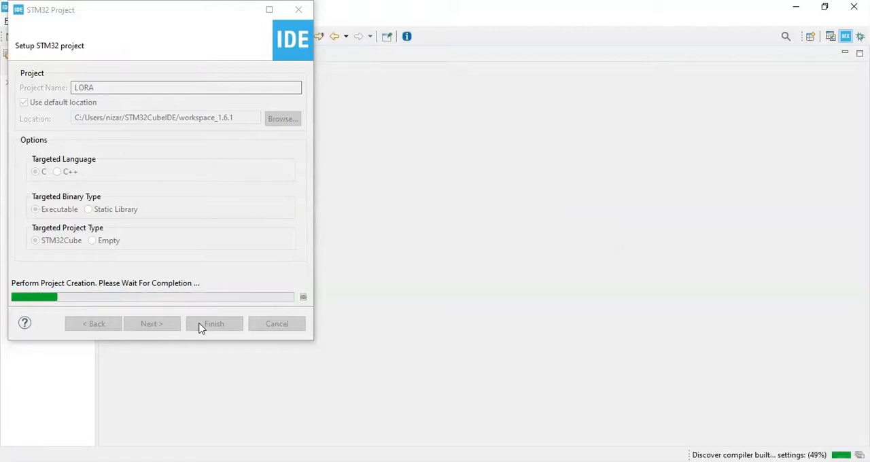
{"action": "left_click", "coordinate": [214, 323]}
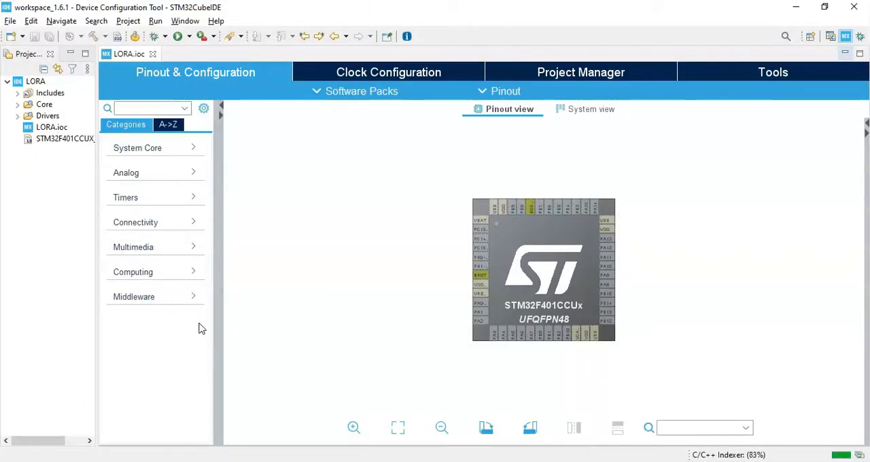
{"action": "mouse_move", "coordinate": [289, 280]}
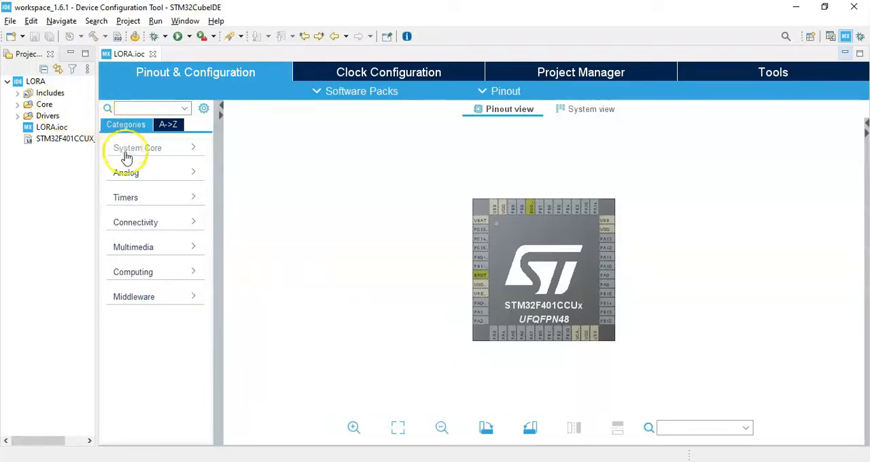
- Expand System Core and show the SYS peripheral settings
{"action": "left_click", "coordinate": [137, 148]}
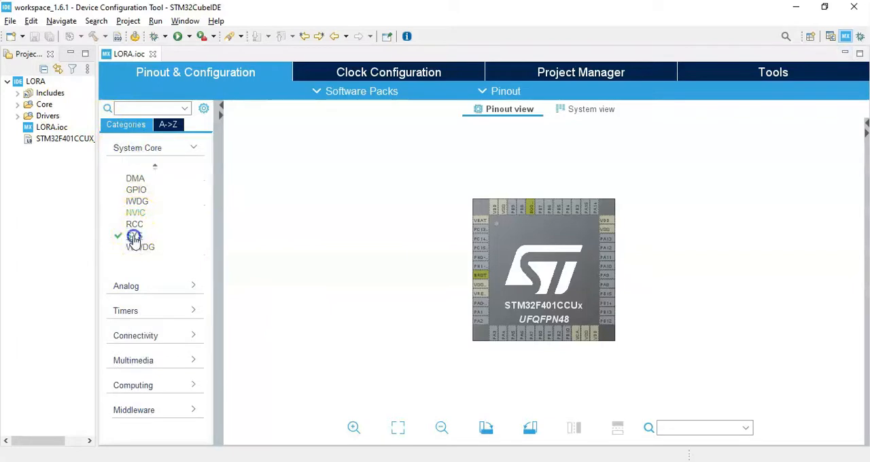
{"action": "left_click", "coordinate": [135, 235]}
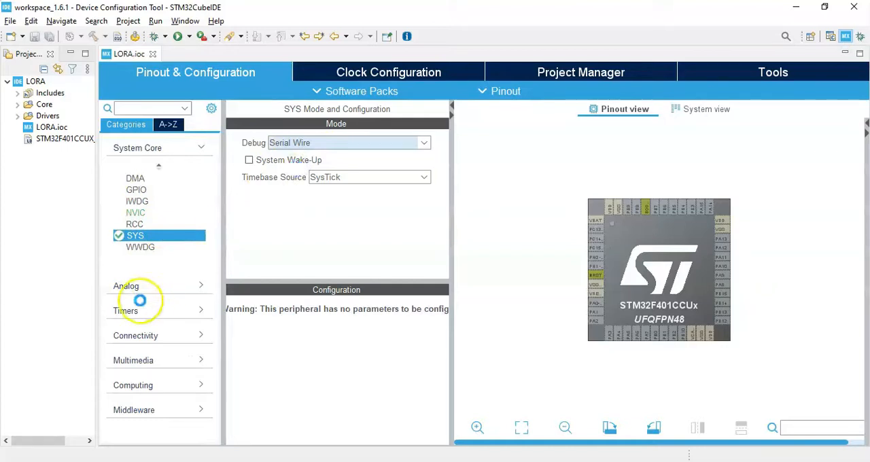
- Set SYS debug to Serial Wire and enable ADC1 IN2 with Continuous Conversion Mode Enabled
{"action": "left_click", "coordinate": [126, 286]}
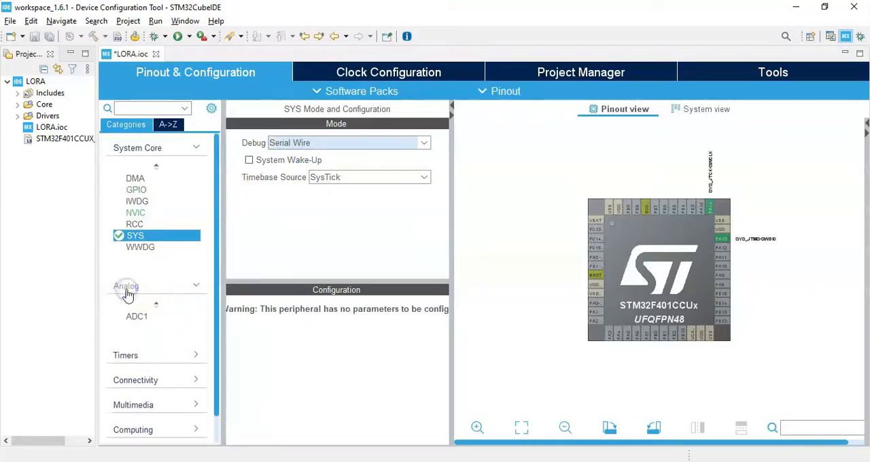
{"action": "left_click", "coordinate": [137, 316]}
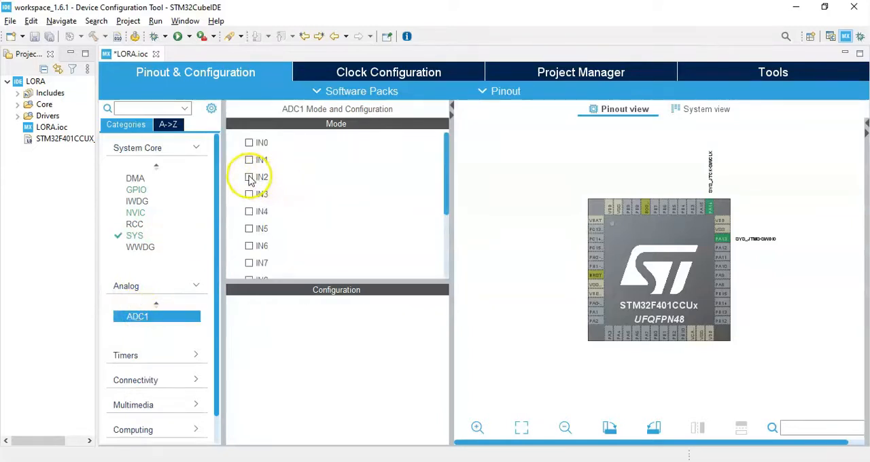
{"action": "left_click", "coordinate": [249, 176]}
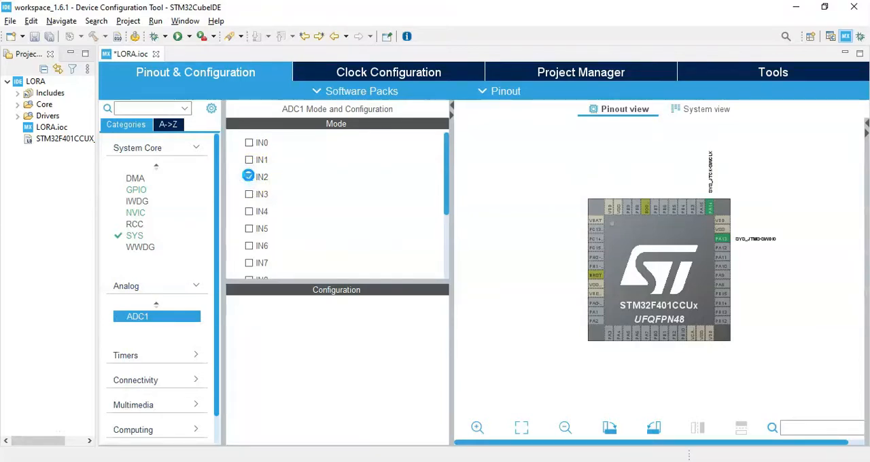
{"action": "left_click", "coordinate": [248, 177]}
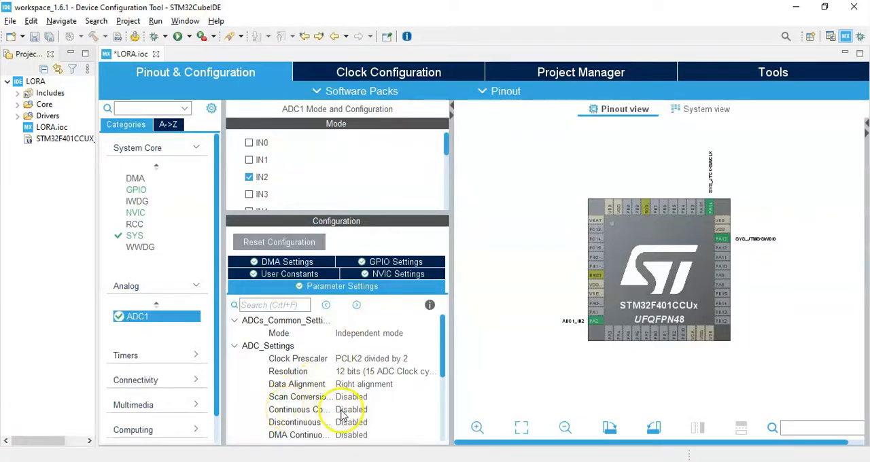
{"action": "left_click", "coordinate": [352, 410]}
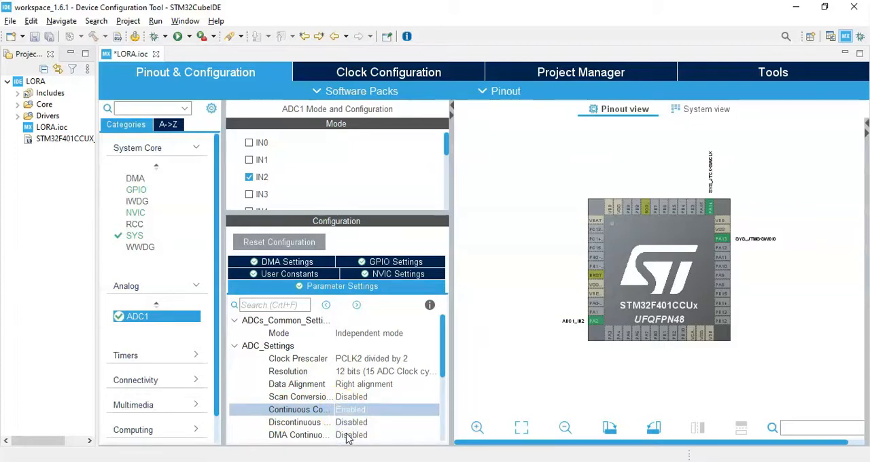
{"action": "mouse_move", "coordinate": [594, 317]}
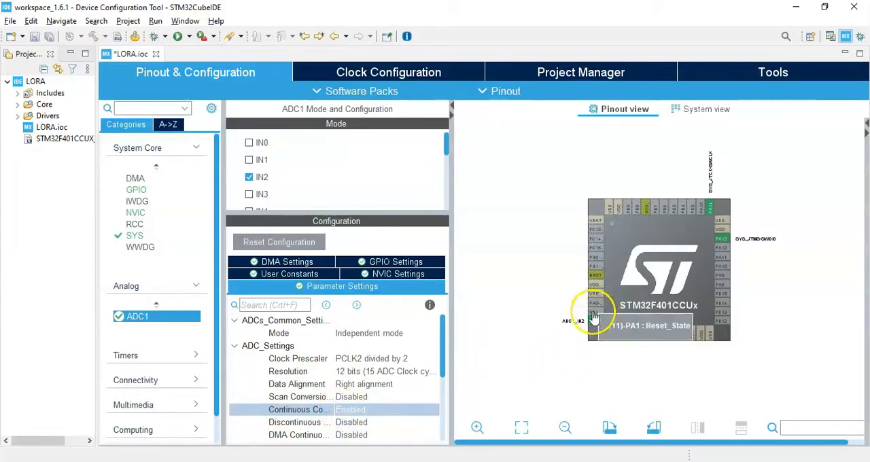
- Set pins PA1 and PA3 to GPIO_EXTI1 and GPIO_EXTI3 external interrupts
{"action": "left_click", "coordinate": [593, 313]}
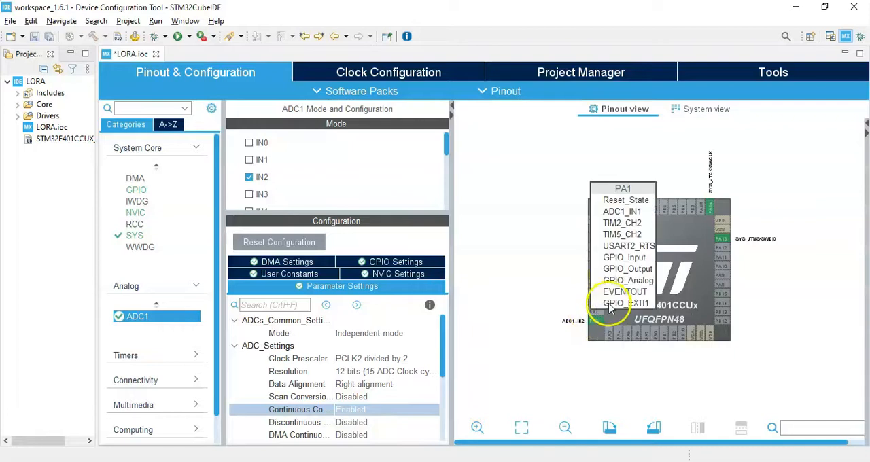
{"action": "left_click", "coordinate": [617, 303]}
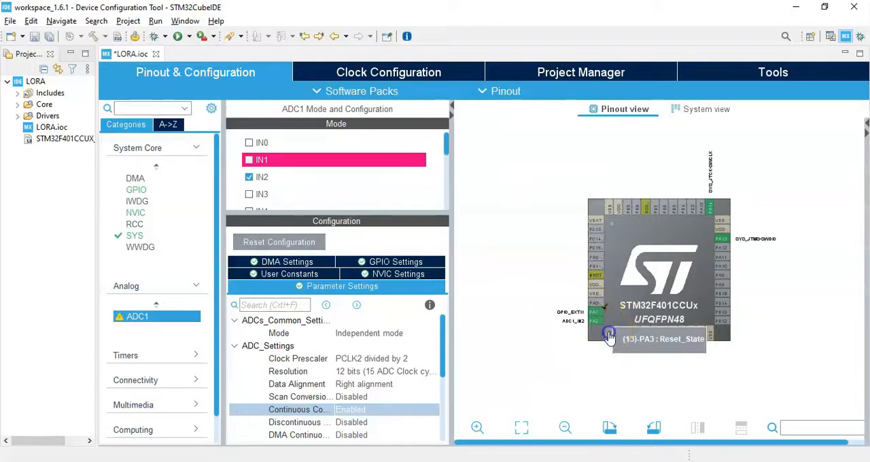
{"action": "left_click", "coordinate": [608, 337]}
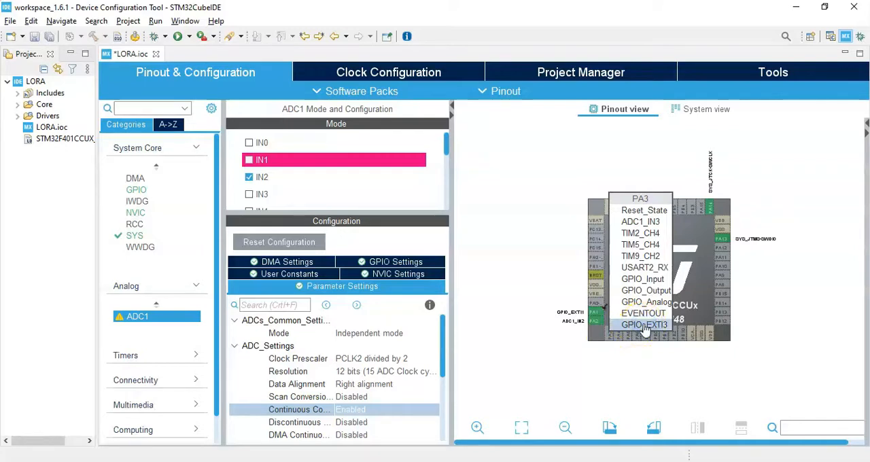
{"action": "left_click", "coordinate": [644, 325]}
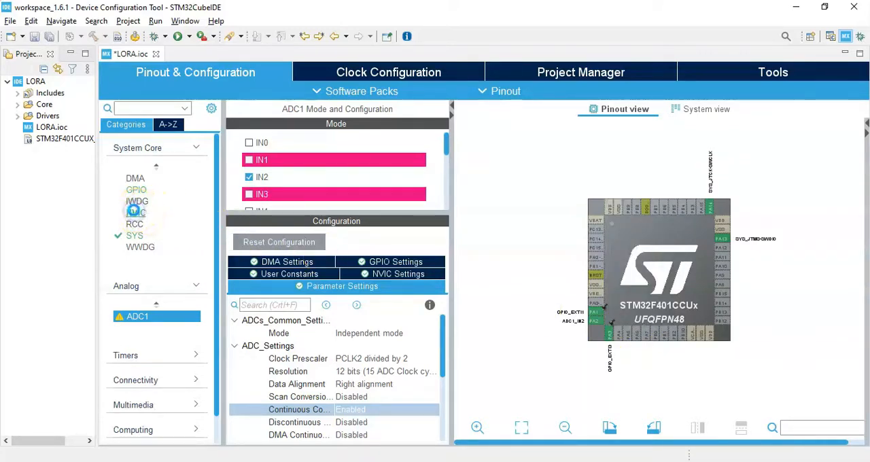
- Enable the EXTI line1 and line3 interrupts in NVIC settings
{"action": "left_click", "coordinate": [136, 212]}
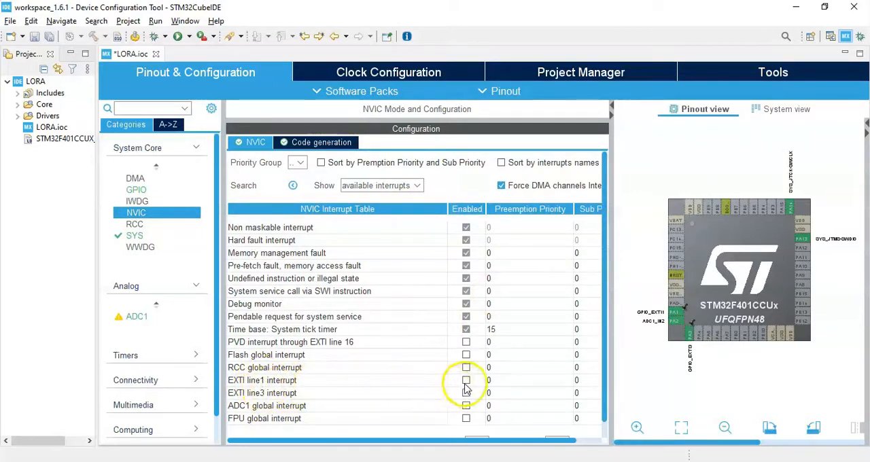
{"action": "left_click", "coordinate": [466, 380]}
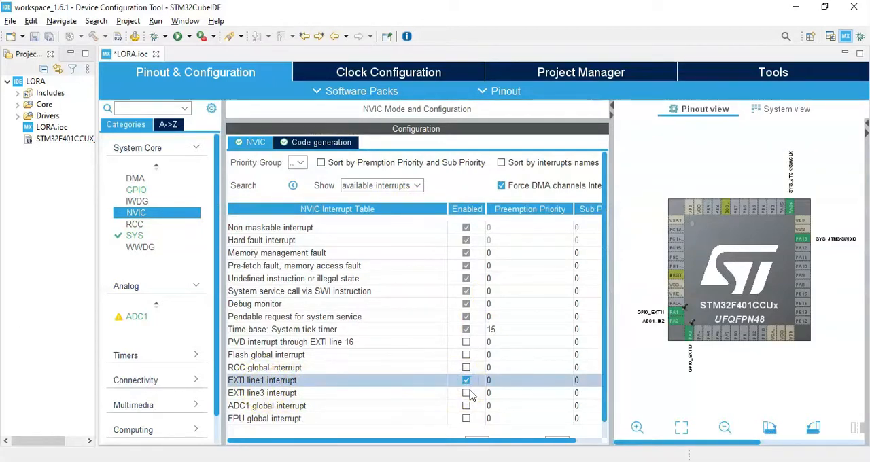
{"action": "left_click", "coordinate": [467, 393]}
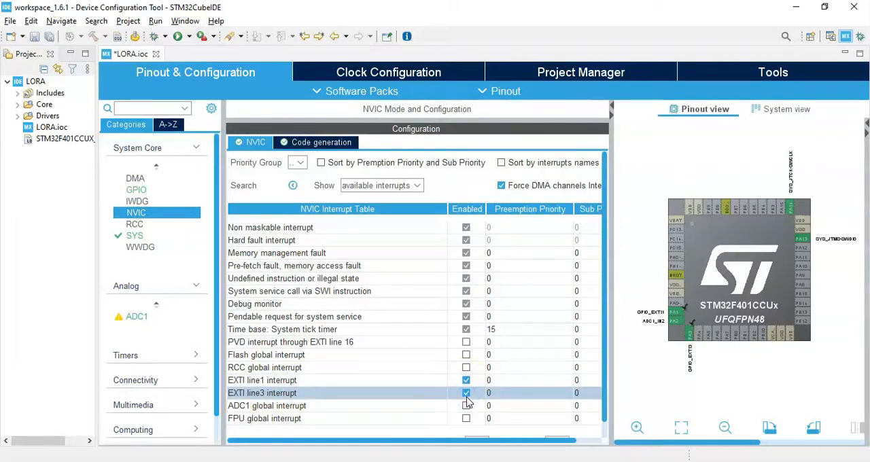
{"action": "mouse_move", "coordinate": [122, 203]}
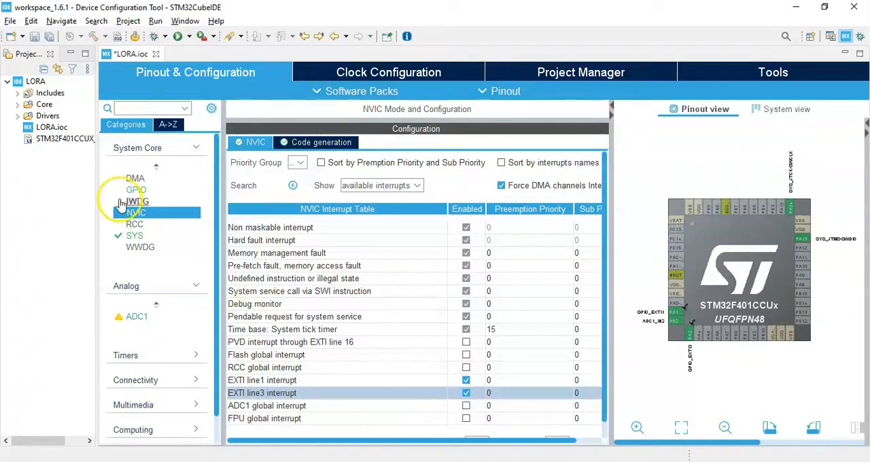
{"action": "left_click", "coordinate": [136, 190]}
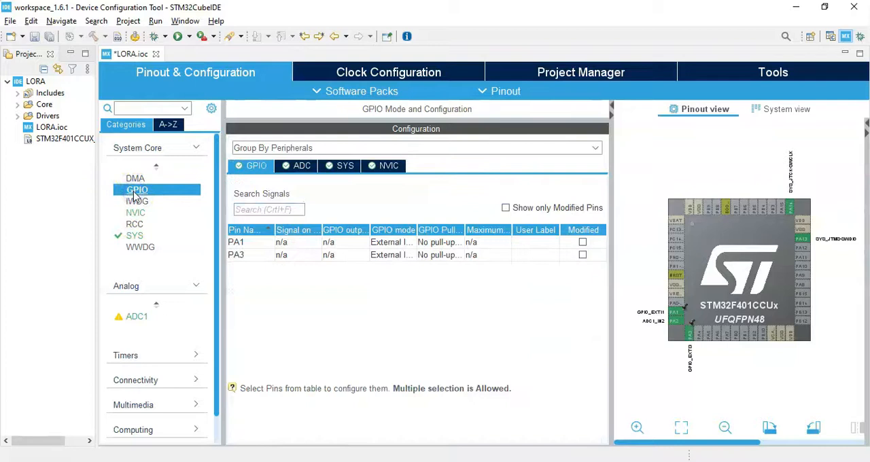
- Set GPIO Pull-up/Pull-down to Pull-down for both PA1 and PA3
{"action": "left_click", "coordinate": [236, 242]}
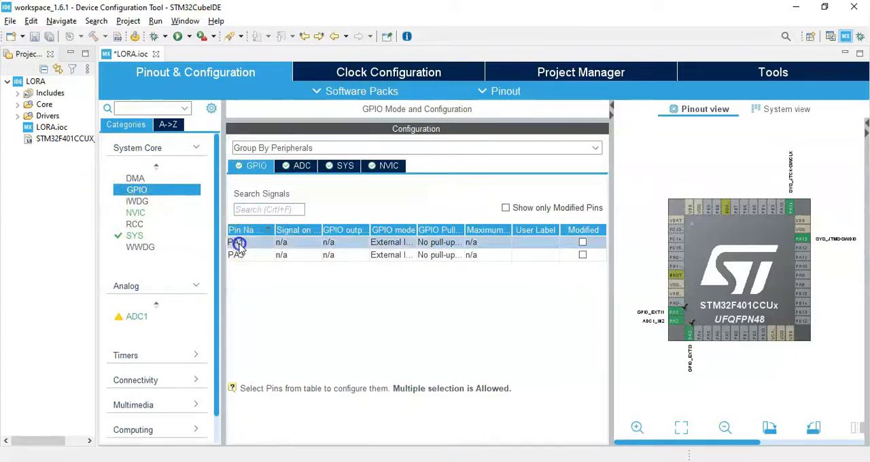
{"action": "left_click", "coordinate": [236, 242]}
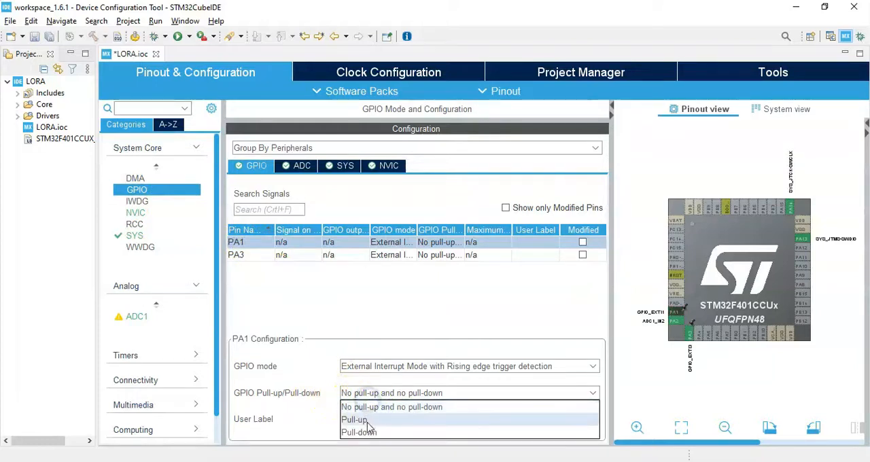
{"action": "left_click", "coordinate": [358, 432]}
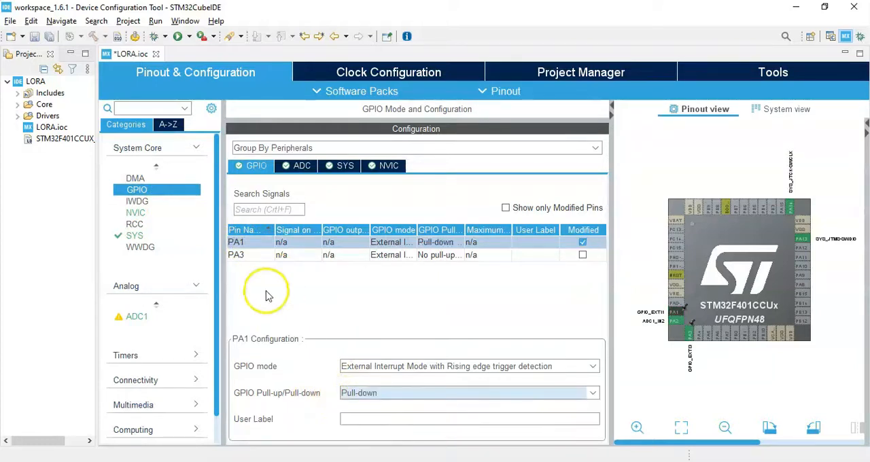
{"action": "left_click", "coordinate": [236, 255]}
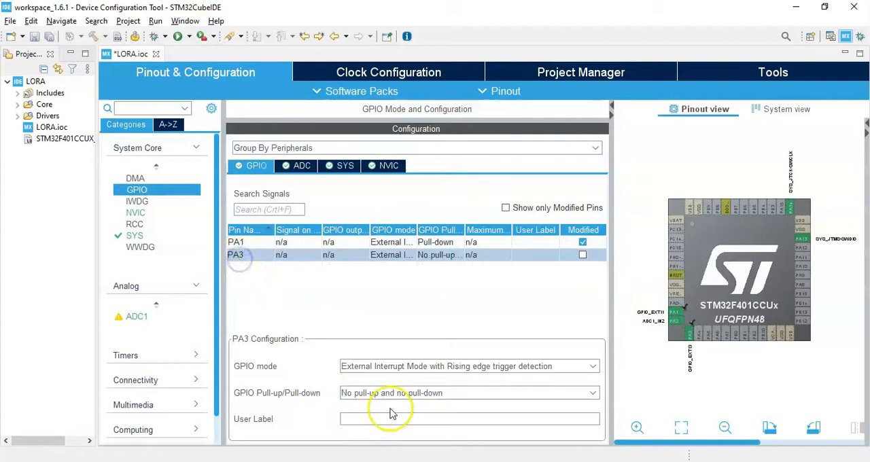
{"action": "left_click", "coordinate": [469, 393]}
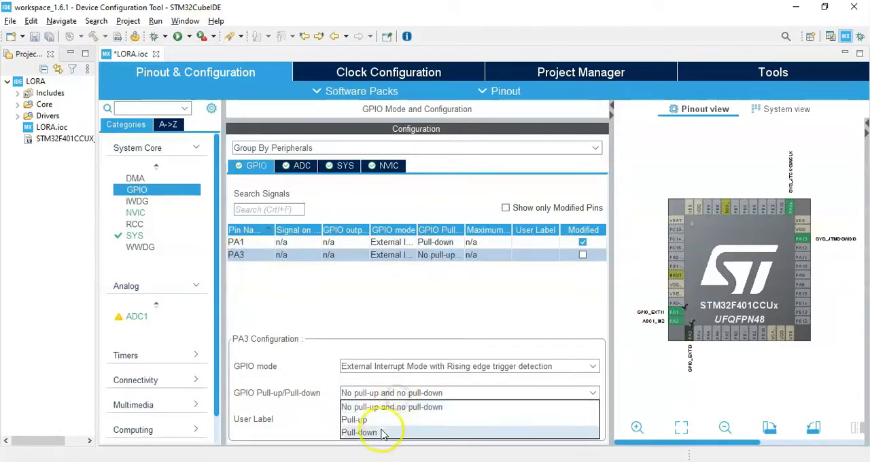
{"action": "left_click", "coordinate": [358, 432]}
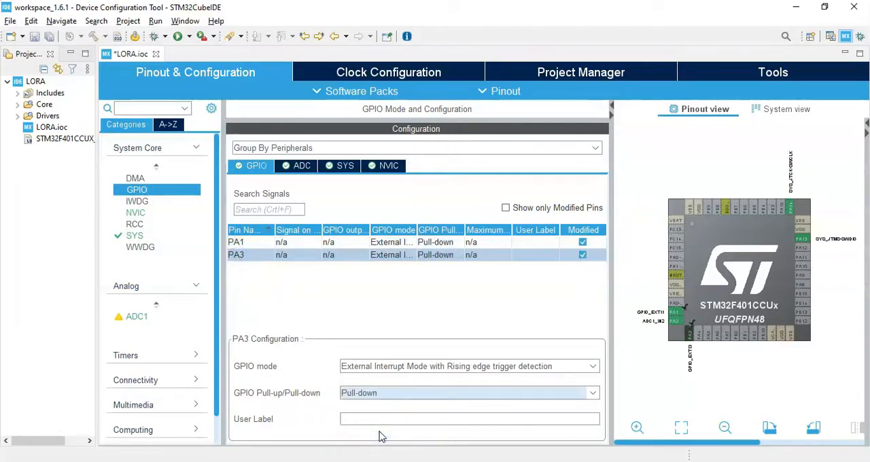
{"action": "mouse_move", "coordinate": [285, 411]}
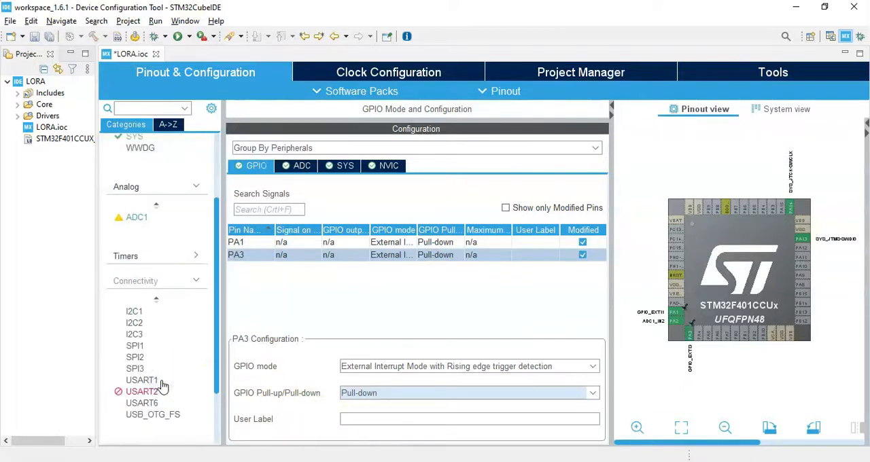
- Set USART1 to Asynchronous at 9600 baud and tick the USART1 global interrupt
{"action": "left_click", "coordinate": [141, 381]}
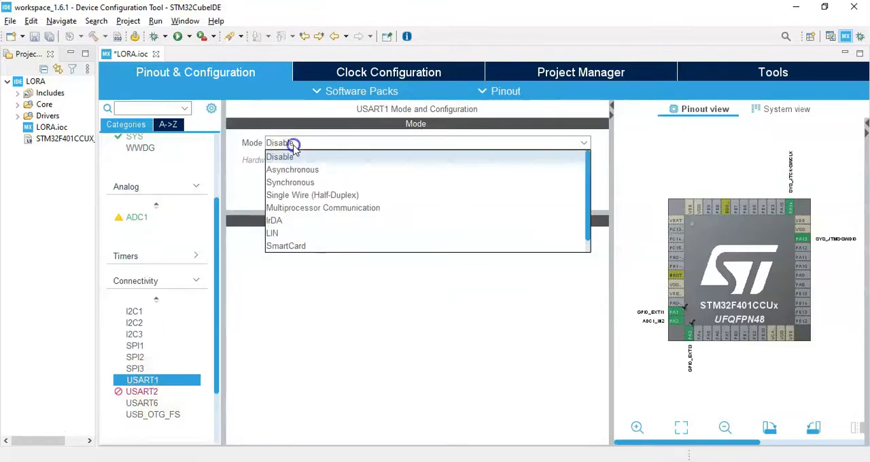
{"action": "left_click", "coordinate": [292, 169]}
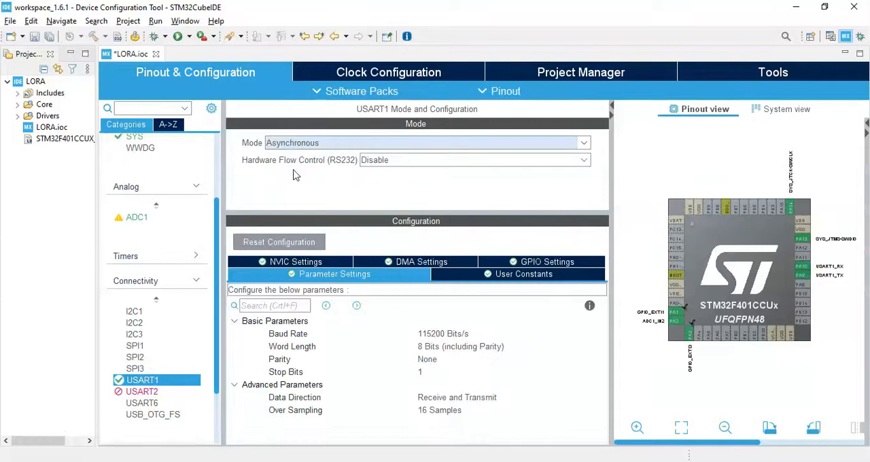
{"action": "mouse_move", "coordinate": [355, 208]}
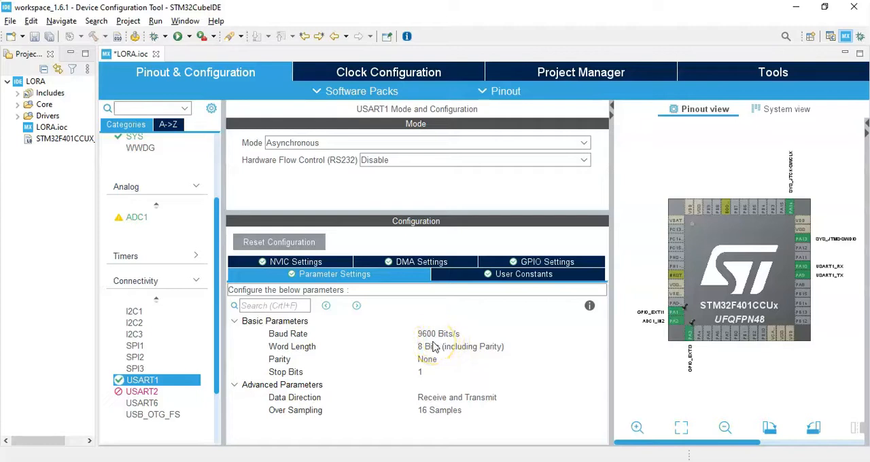
{"action": "left_click", "coordinate": [297, 262]}
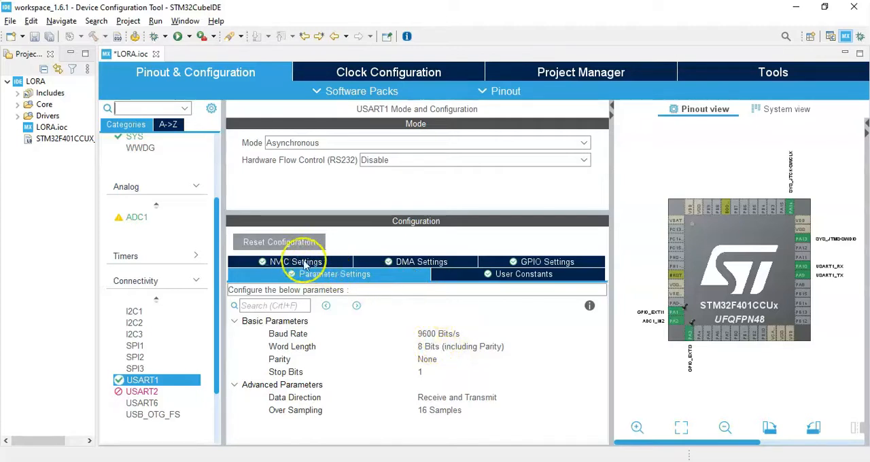
{"action": "left_click", "coordinate": [292, 262]}
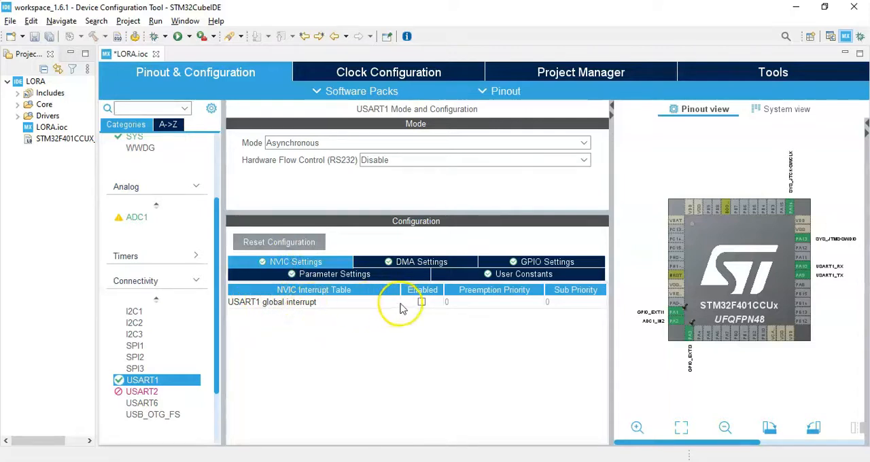
{"action": "left_click", "coordinate": [421, 302]}
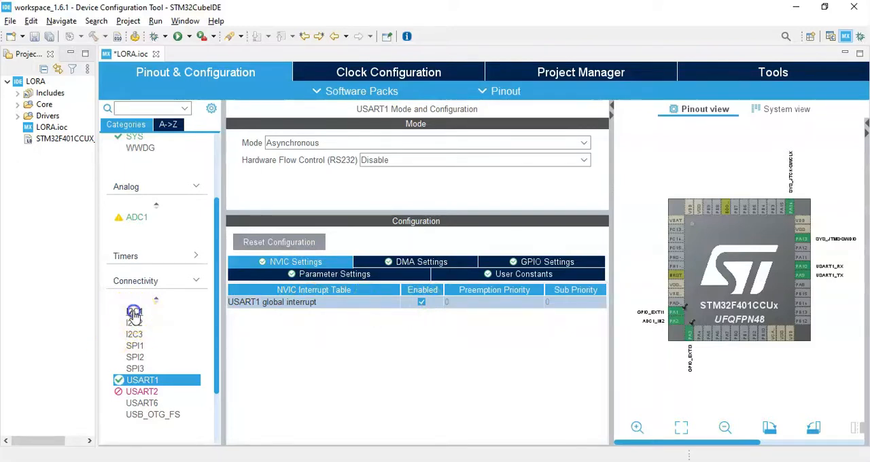
{"action": "left_click", "coordinate": [134, 312]}
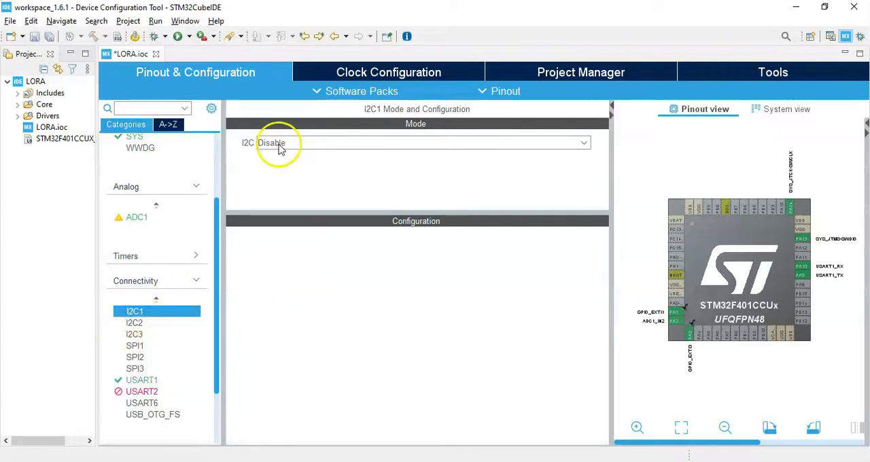
- Set I2C1 mode to I2C and I2C Speed Mode to Fast Mode
{"action": "left_click", "coordinate": [420, 143]}
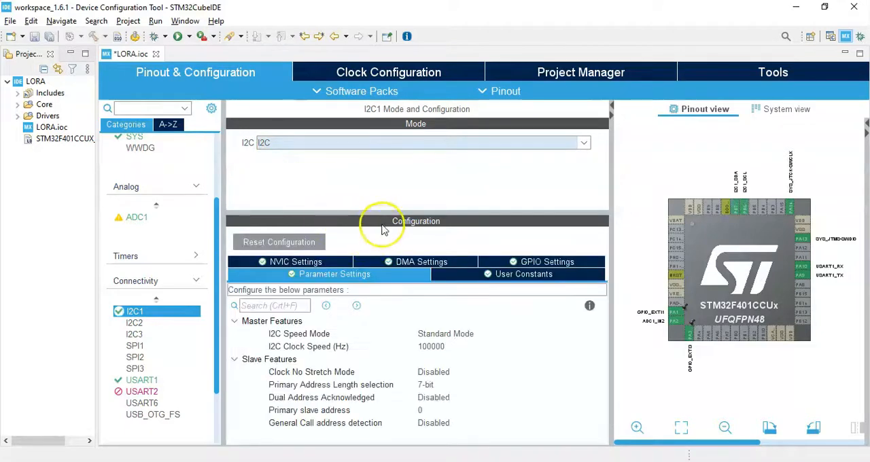
{"action": "mouse_move", "coordinate": [309, 306]}
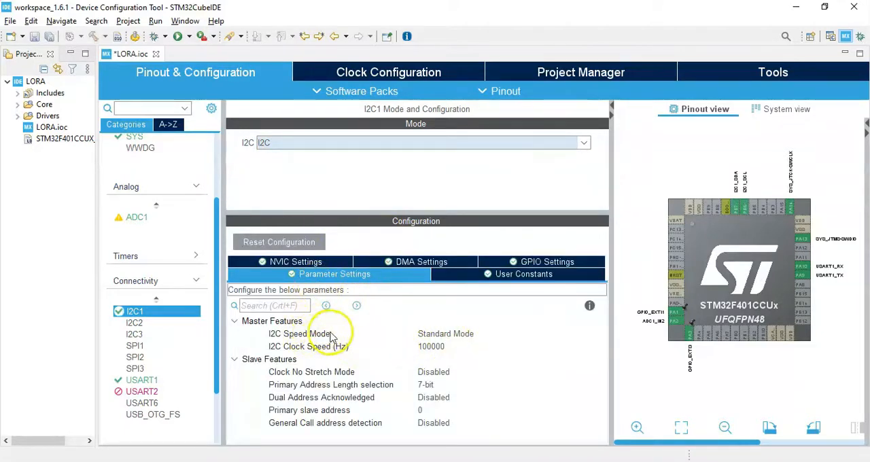
{"action": "left_click", "coordinate": [500, 334]}
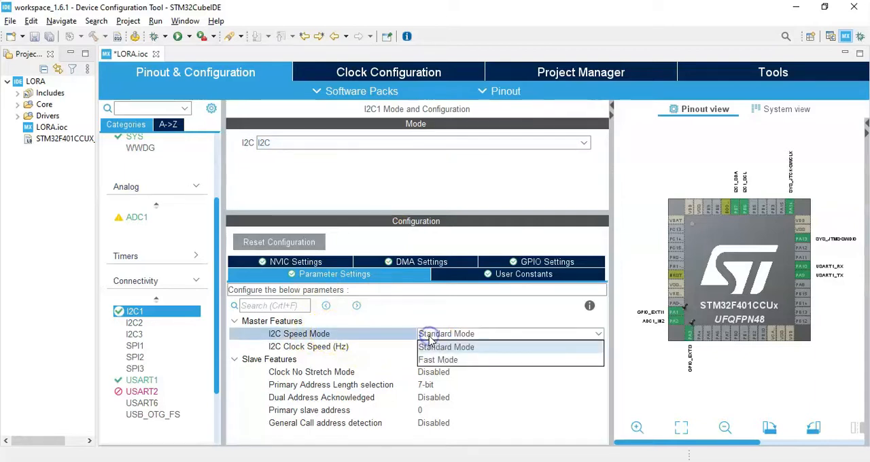
{"action": "left_click", "coordinate": [437, 360]}
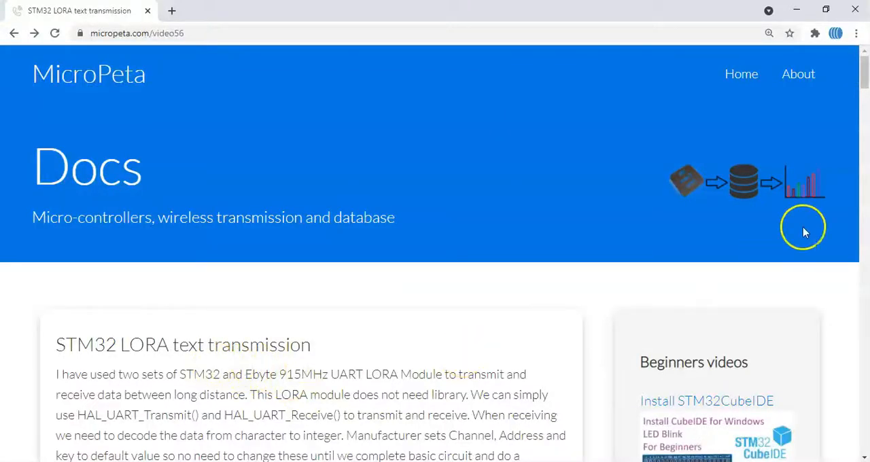
- Go down the micropeta.com/video56 page to Libraries and open the STM32F4xx fonts.h file
{"action": "scroll", "scroll_direction": "down", "scroll_amount": 3}
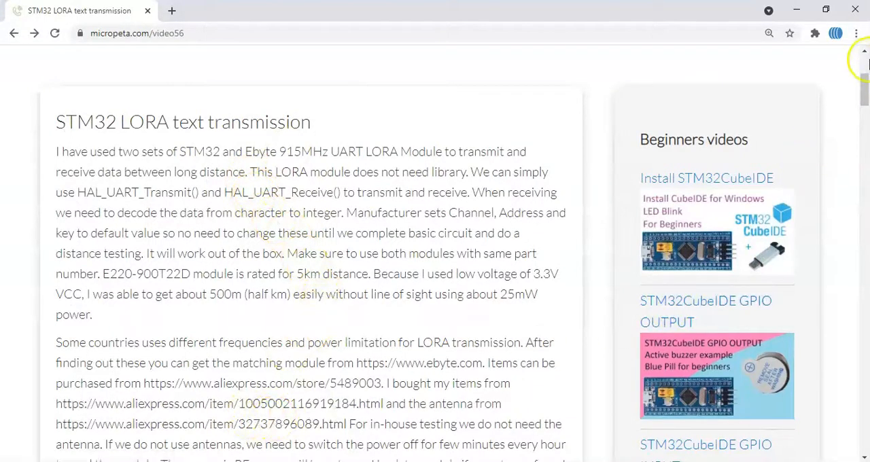
{"action": "scroll", "scroll_direction": "down", "scroll_amount": 3}
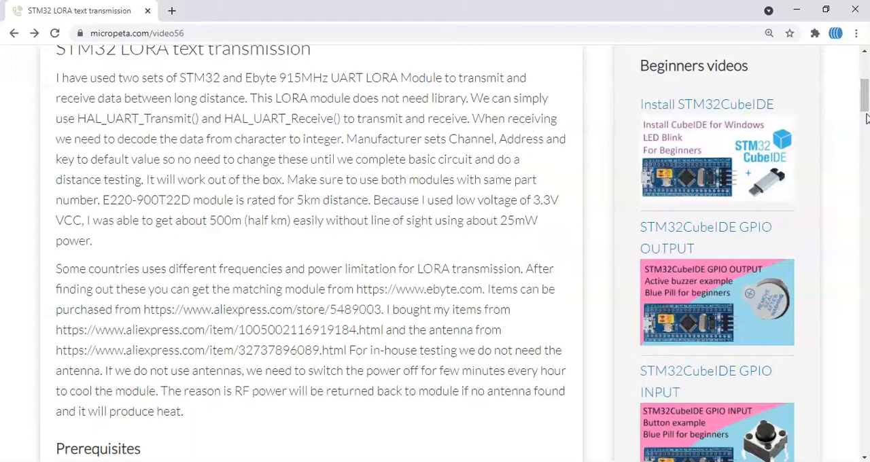
{"action": "scroll", "scroll_direction": "down", "scroll_amount": 3}
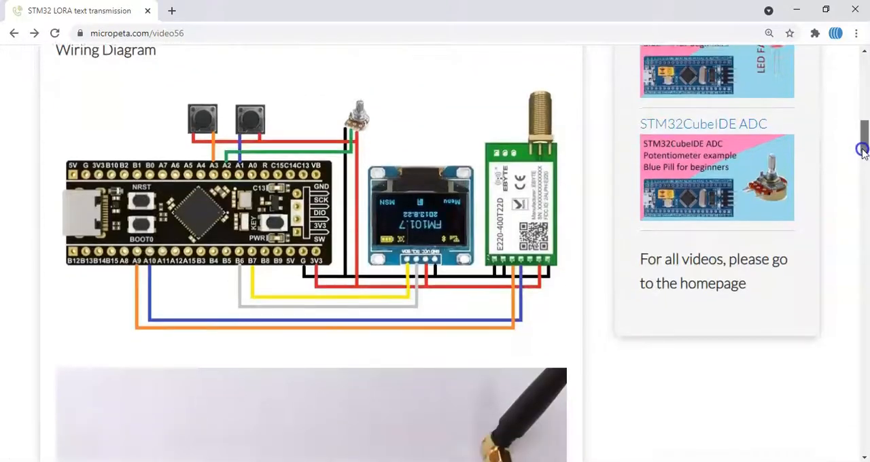
{"action": "scroll", "scroll_direction": "down", "scroll_amount": 3}
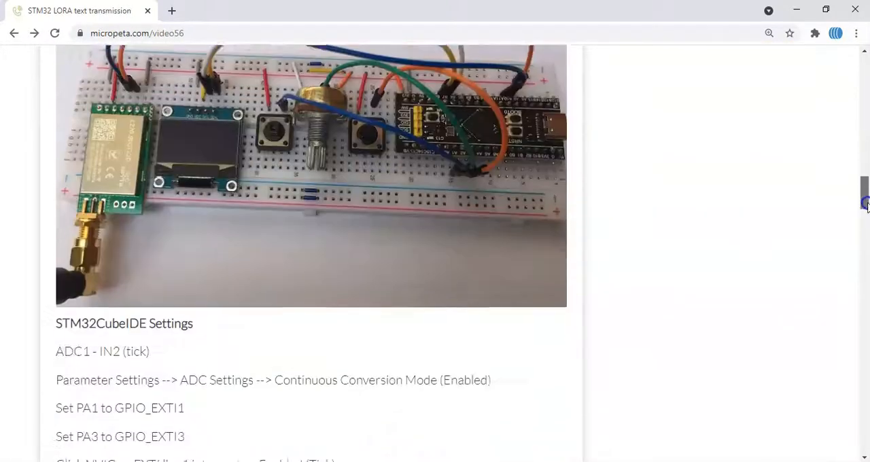
{"action": "scroll", "scroll_direction": "down", "scroll_amount": 3}
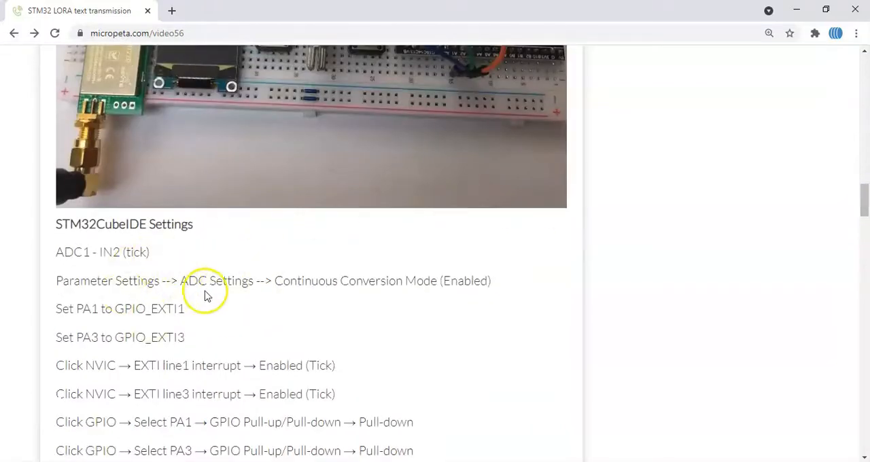
{"action": "scroll", "scroll_direction": "down", "scroll_amount": 3}
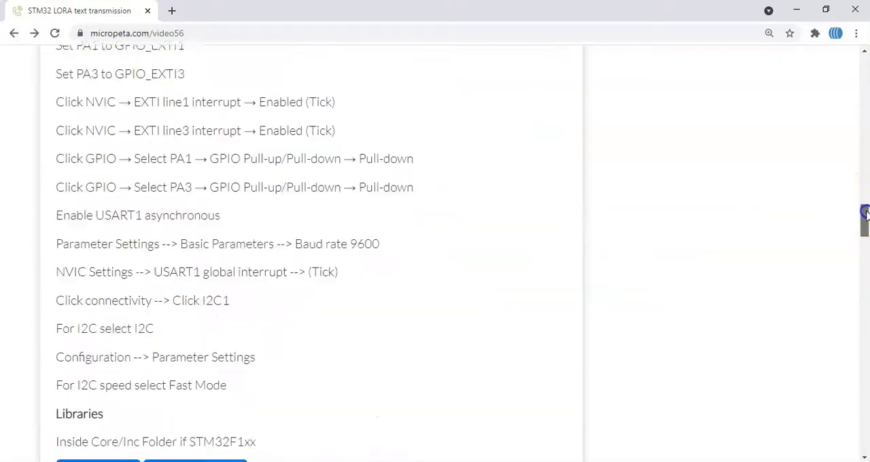
{"action": "scroll", "scroll_direction": "down", "scroll_amount": 3}
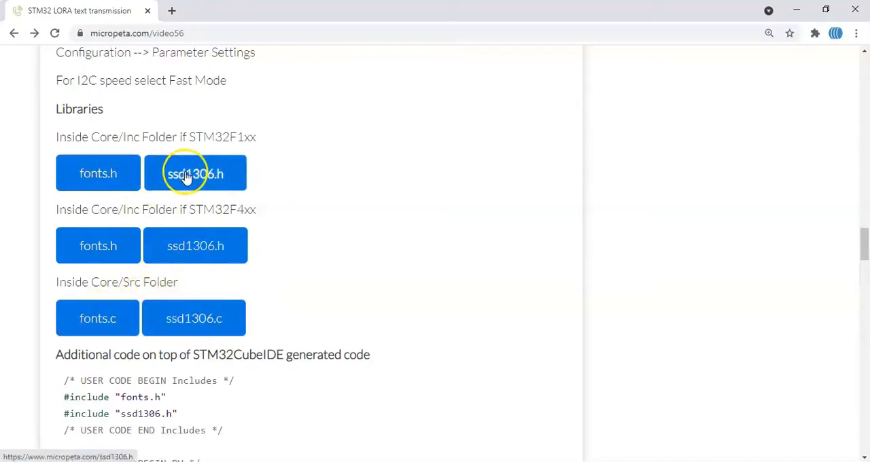
{"action": "mouse_move", "coordinate": [175, 252]}
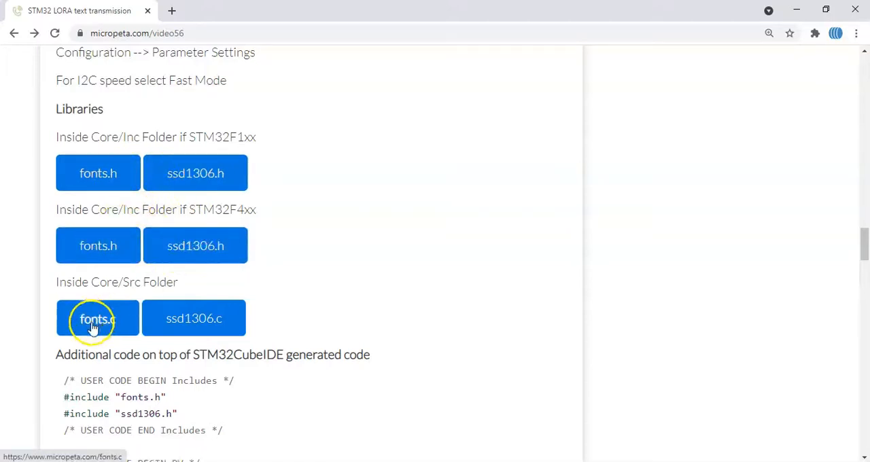
{"action": "mouse_move", "coordinate": [178, 319]}
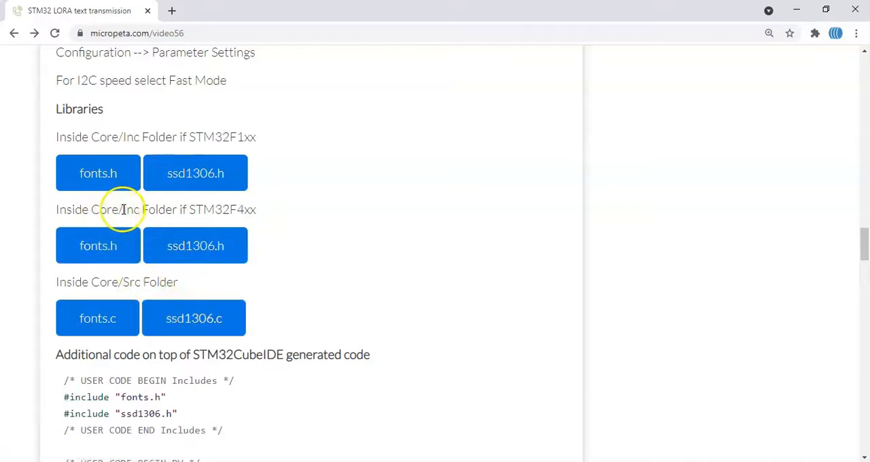
{"action": "mouse_move", "coordinate": [113, 274]}
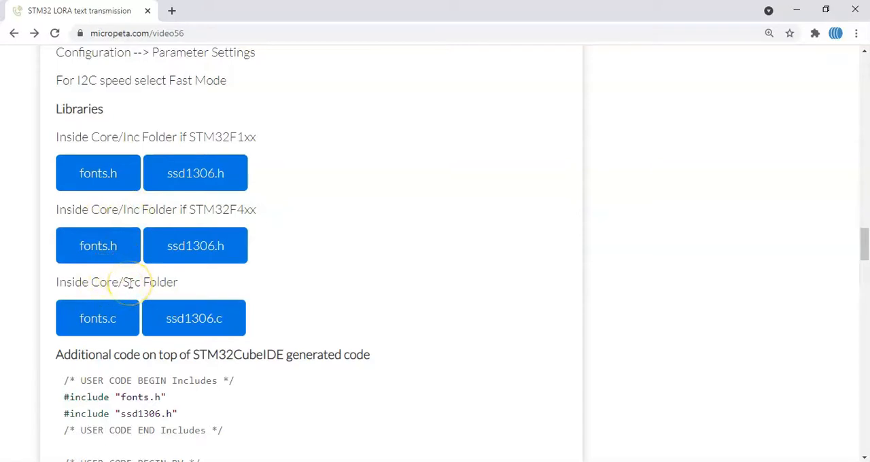
{"action": "left_click", "coordinate": [97, 245]}
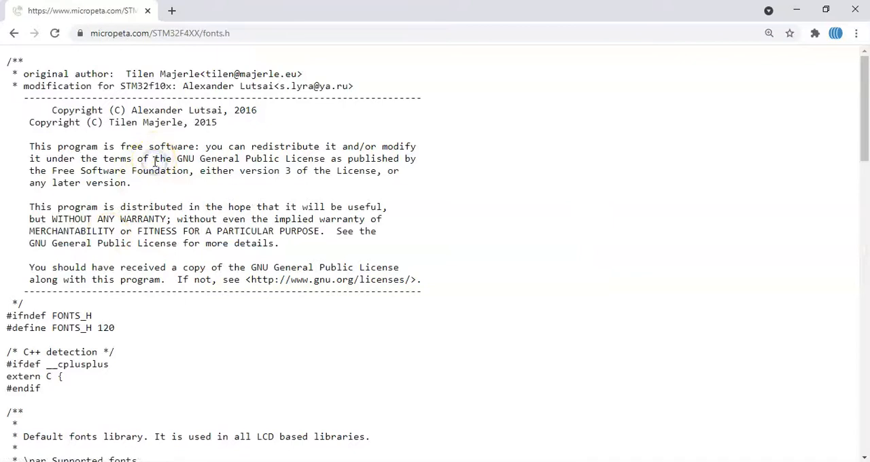
- Select all of the fonts.h source text with Ctrl+A
{"action": "key", "text": "ctrl+a"}
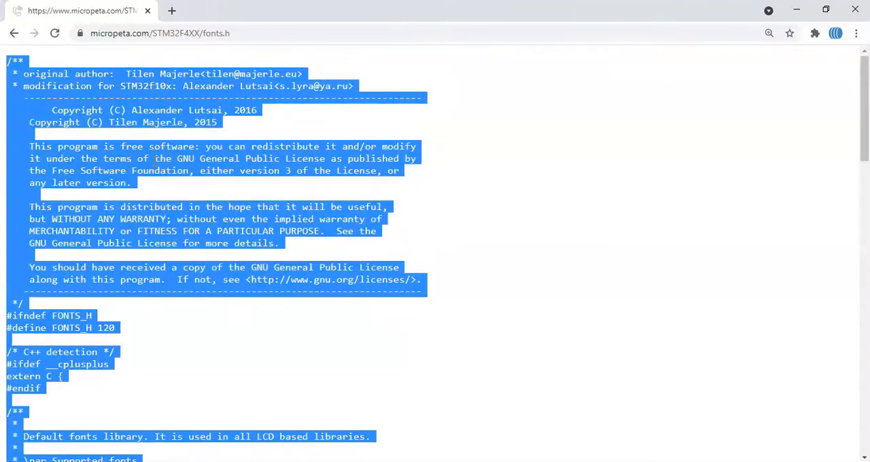
{"action": "mouse_move", "coordinate": [401, 357]}
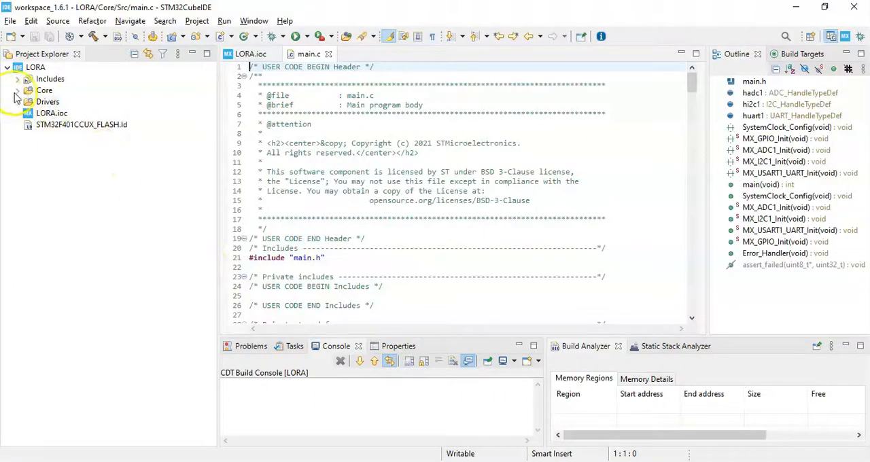
- Create a new file named fonts.h in the project's Core/Inc folder
{"action": "left_click", "coordinate": [17, 90]}
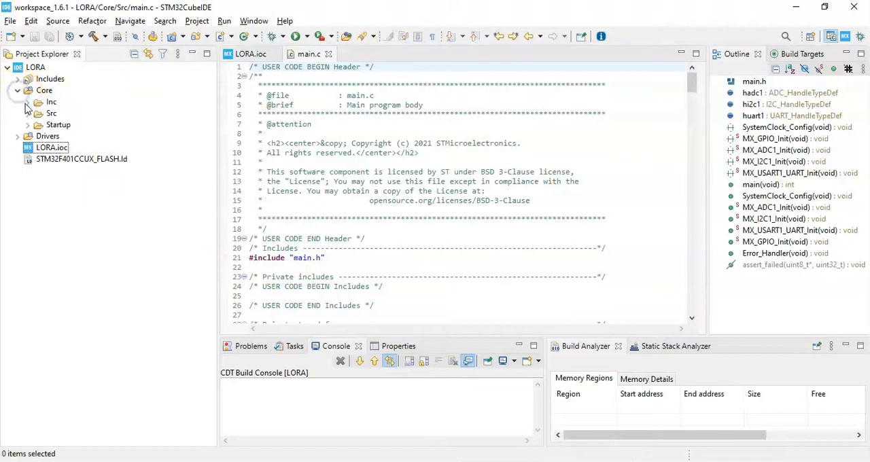
{"action": "left_click", "coordinate": [28, 102]}
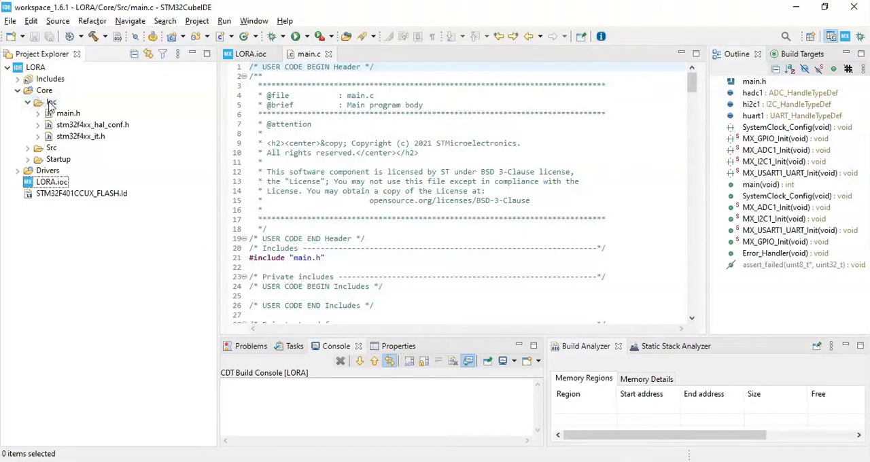
{"action": "right_click", "coordinate": [51, 102]}
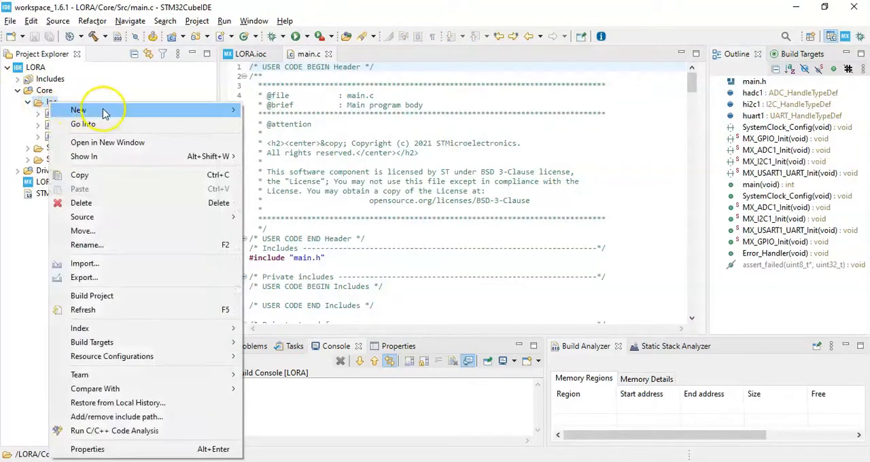
{"action": "left_click", "coordinate": [78, 110]}
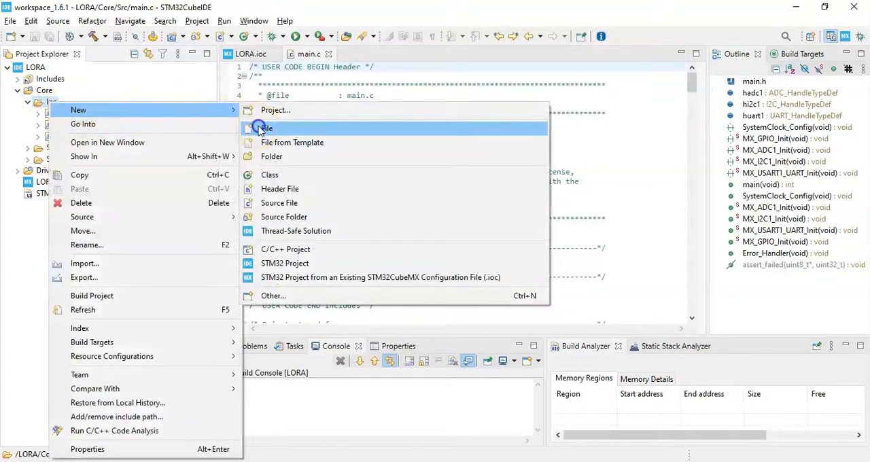
{"action": "left_click", "coordinate": [265, 129]}
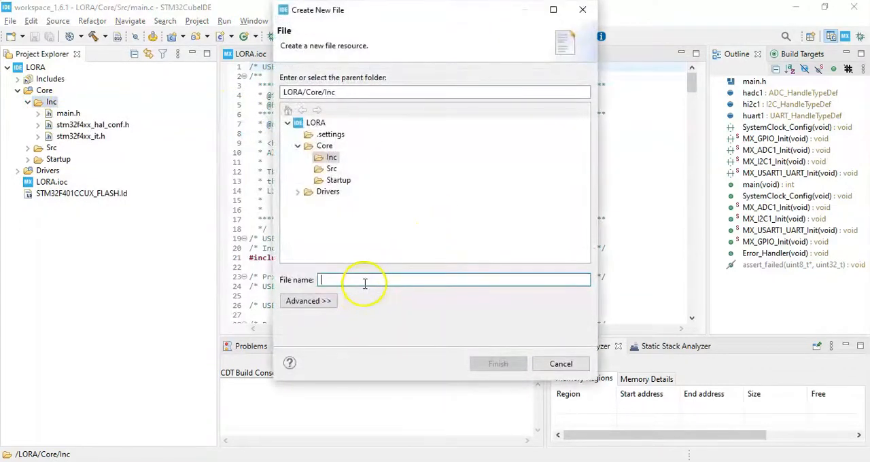
{"action": "type", "text": "fonts"}
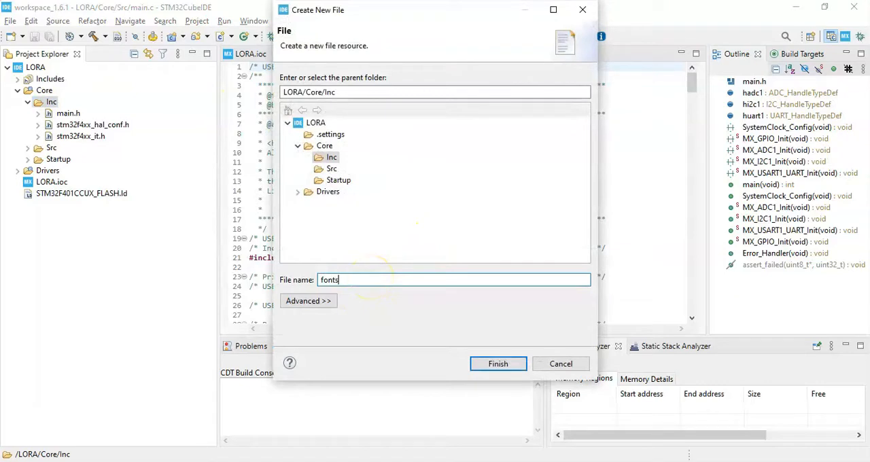
{"action": "type", "text": ".h"}
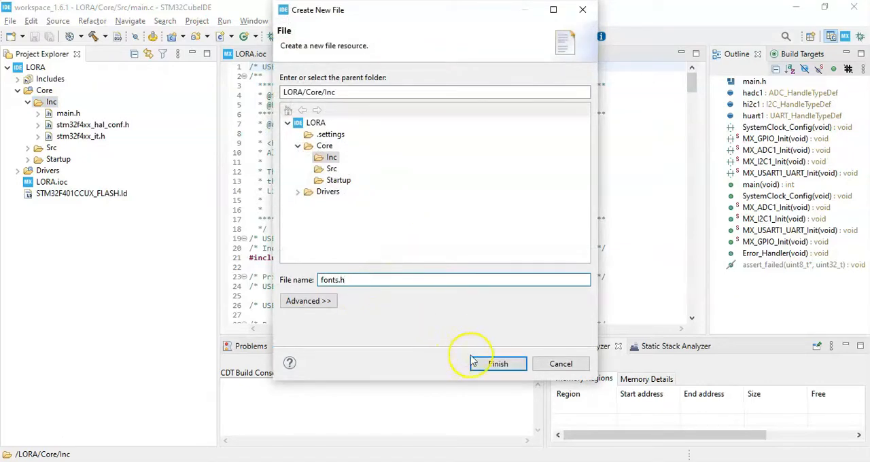
{"action": "left_click", "coordinate": [498, 364]}
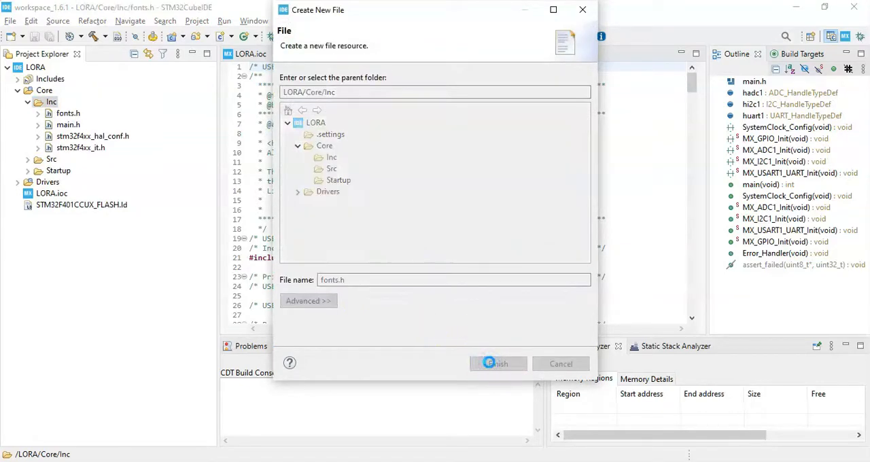
- Paste the fonts library code into fonts.h and save it
{"action": "left_click", "coordinate": [498, 364]}
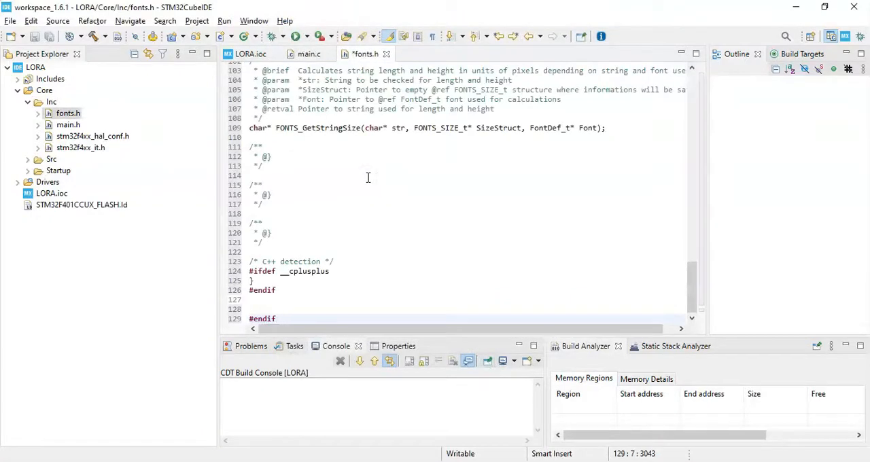
{"action": "left_click", "coordinate": [35, 37]}
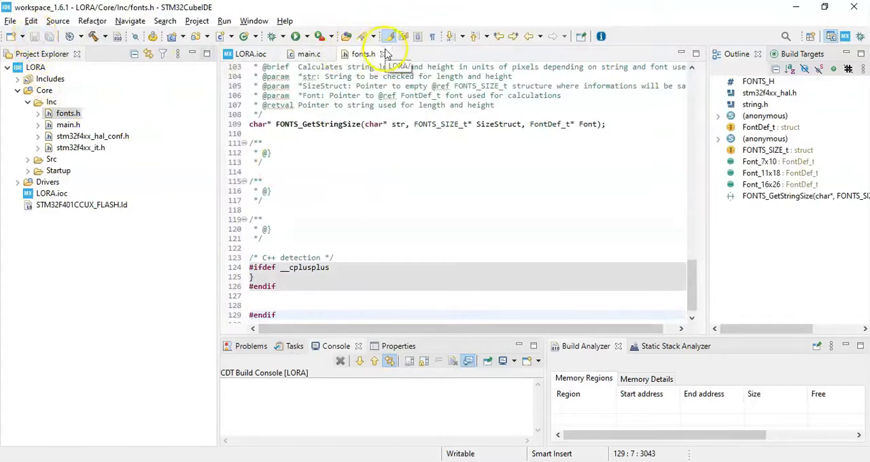
{"action": "left_click", "coordinate": [306, 53]}
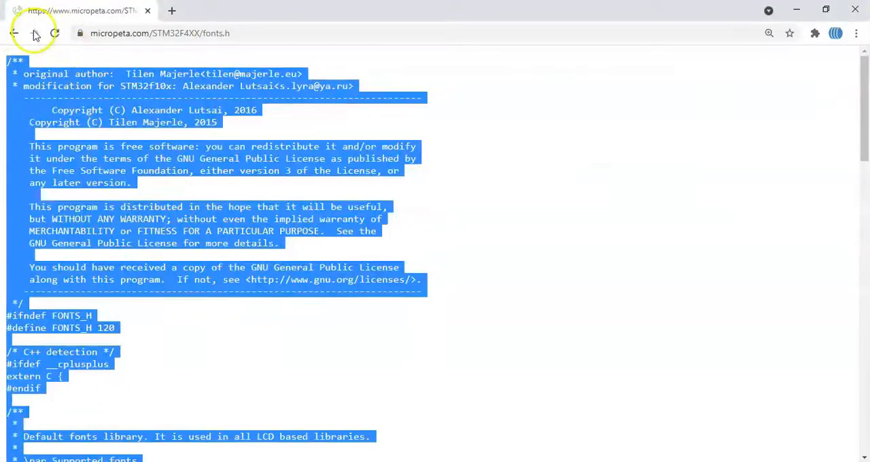
- Create ssd1306.h in Inc and fonts.c, ssd1306.c in Src with their driver code
{"action": "left_click", "coordinate": [20, 32]}
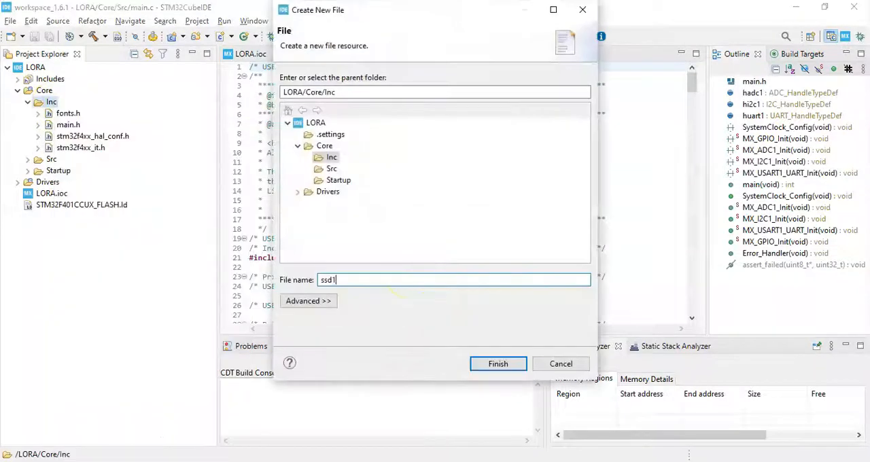
{"action": "left_click", "coordinate": [498, 363]}
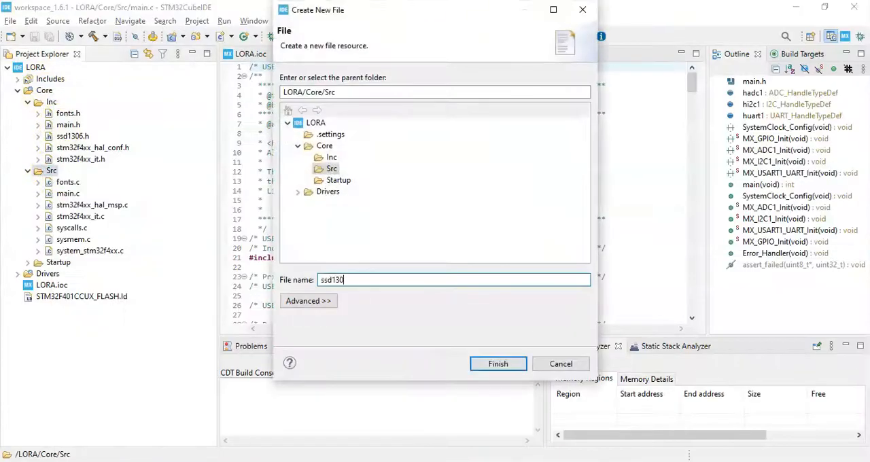
{"action": "left_click", "coordinate": [498, 364]}
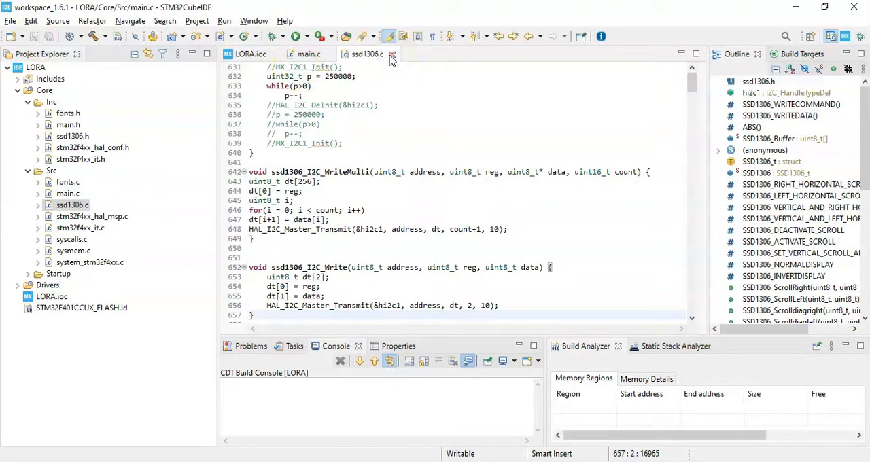
{"action": "left_click", "coordinate": [391, 54]}
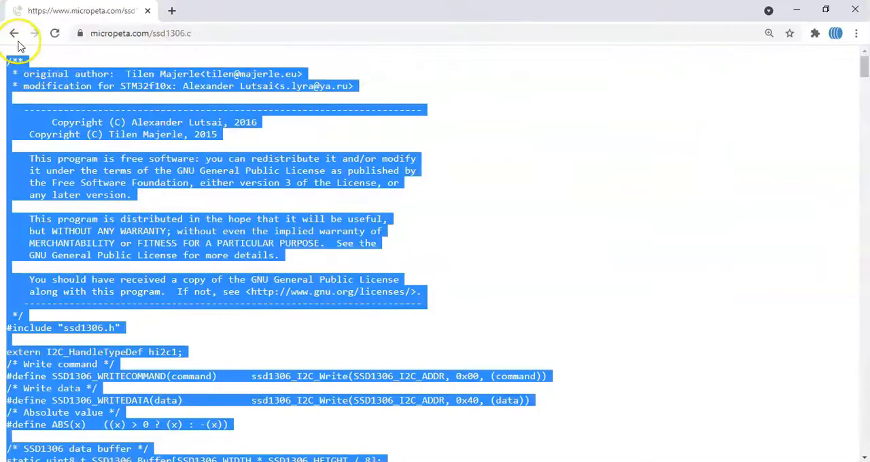
{"action": "left_click", "coordinate": [27, 34]}
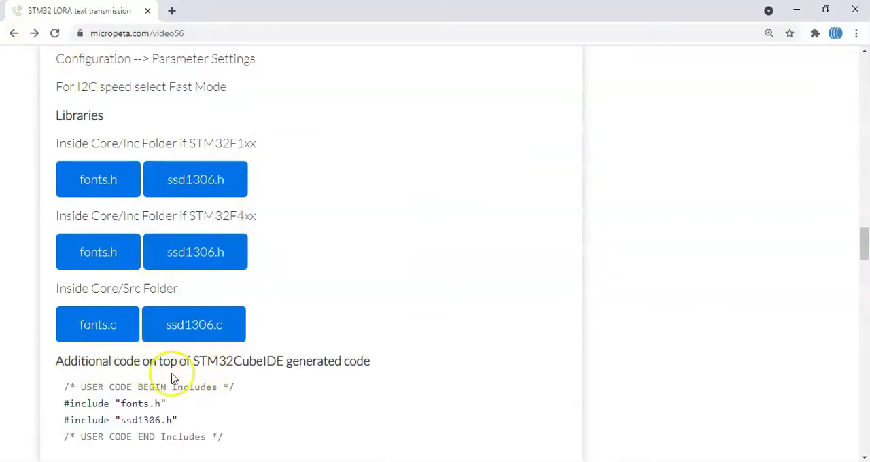
- Insert #include "fonts.h" under USER CODE BEGIN Includes in main.c
{"action": "scroll", "scroll_direction": "down", "scroll_amount": 3}
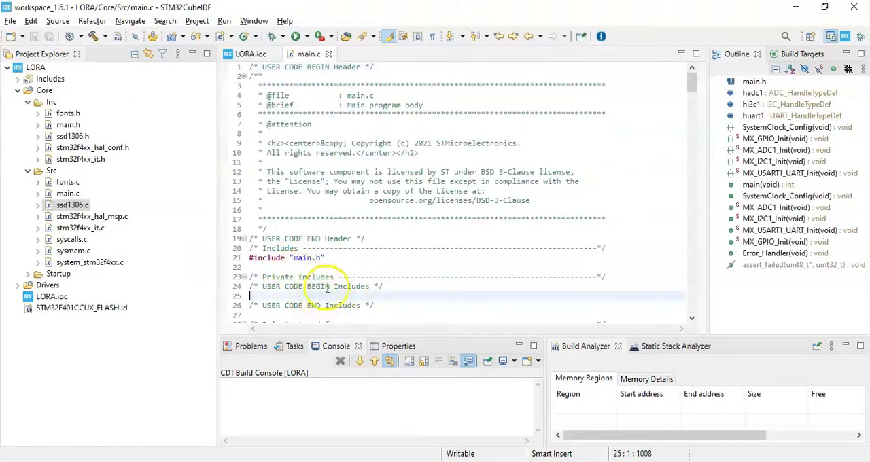
{"action": "type", "text": "#include \"fonts.h\""}
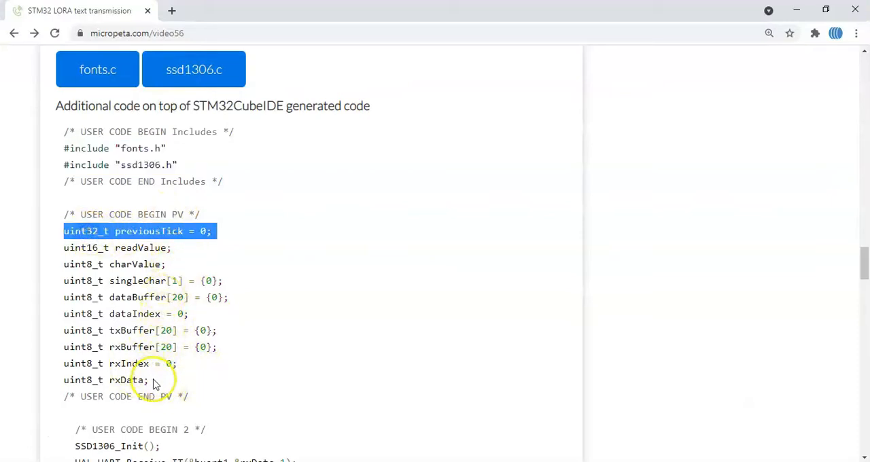
- Copy the previousTick, readValue, charValue, buffer and rxData declarations into USER CODE PV
{"action": "left_click_drag", "start_coordinate": [64, 231], "coordinate": [148, 380]}
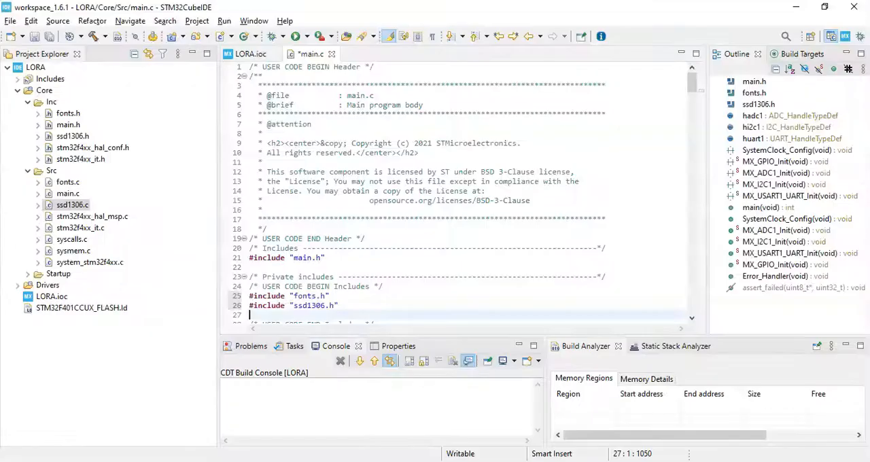
{"action": "scroll", "scroll_direction": "down", "scroll_amount": 3}
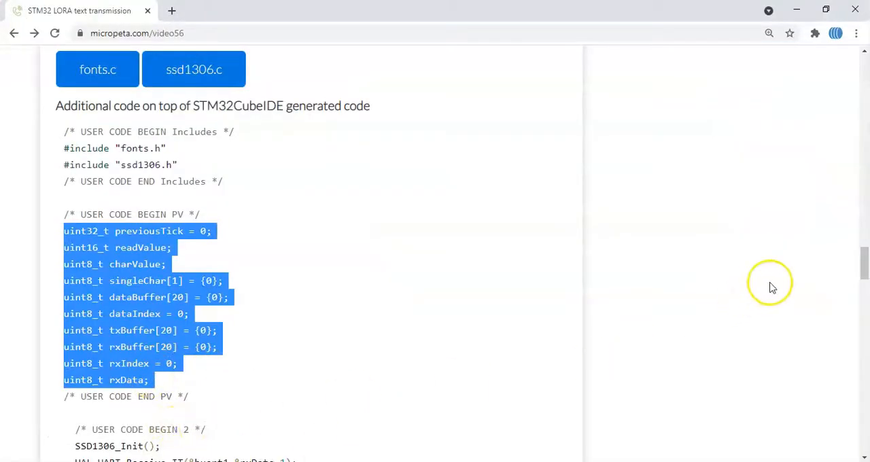
{"action": "scroll", "scroll_direction": "down", "scroll_amount": 3}
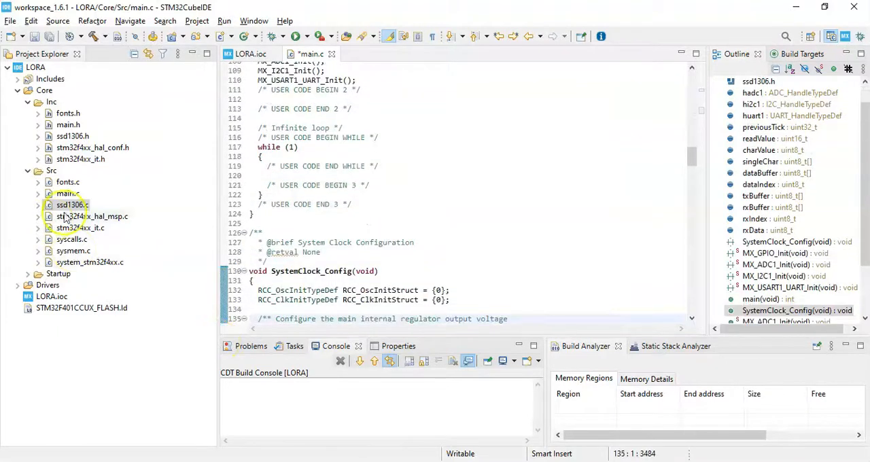
- Add SSD1306_Init() and HAL_UART_Receive_IT(&huart1,&rxData,1), then add a blank line in while(1)
{"action": "type", "text": "SSD1306_Init();"}
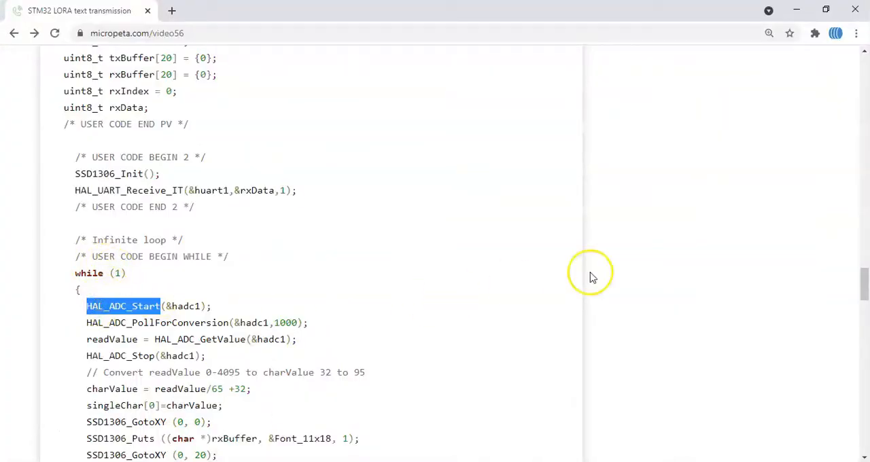
{"action": "scroll", "scroll_direction": "down", "scroll_amount": 3}
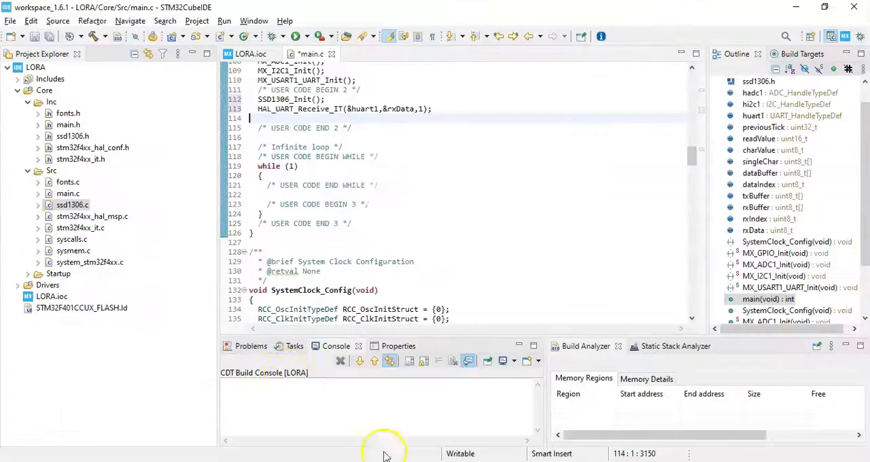
{"action": "left_click", "coordinate": [282, 185]}
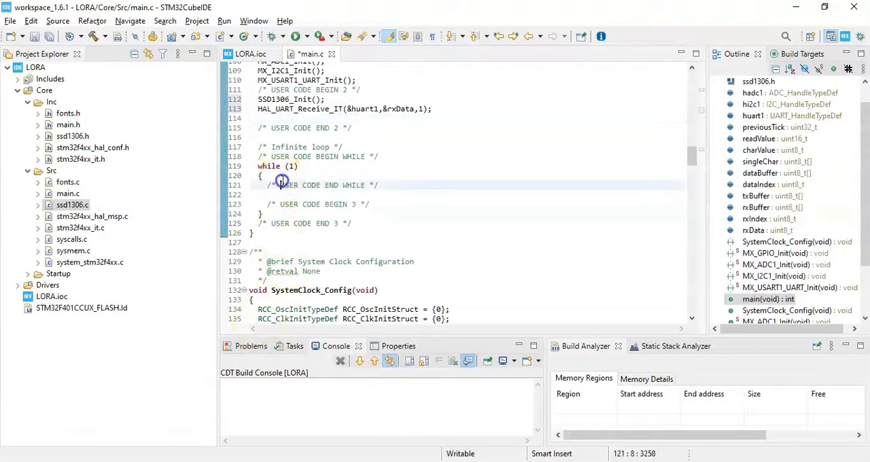
{"action": "key", "text": "Enter"}
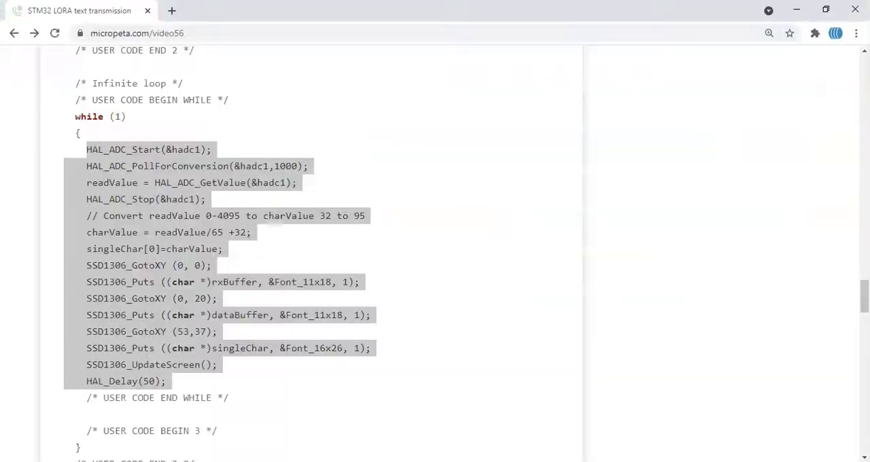
- Select and copy the tutorial's ADC-reading, OLED-updating while-loop code
{"action": "left_click_drag", "start_coordinate": [86, 149], "coordinate": [167, 381]}
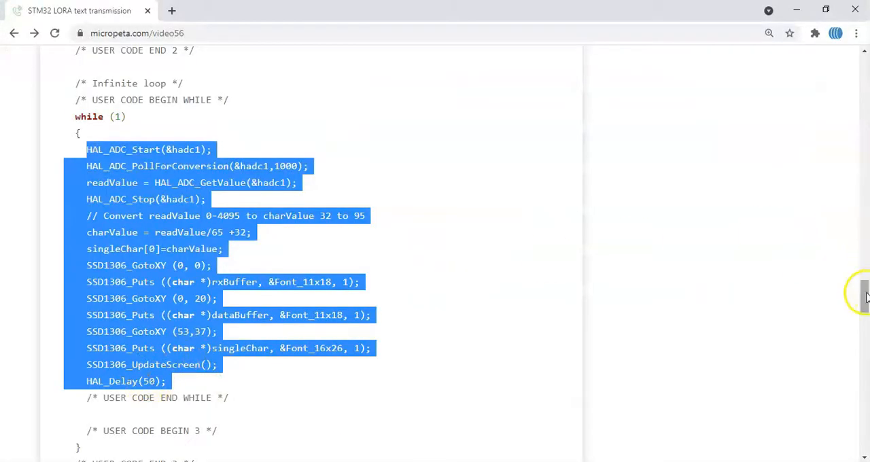
{"action": "scroll", "scroll_direction": "down", "scroll_amount": 3}
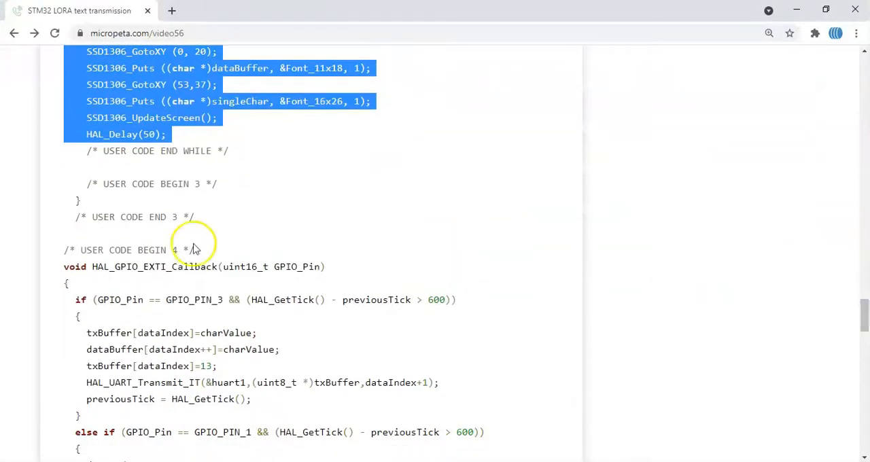
{"action": "double_click", "coordinate": [76, 266]}
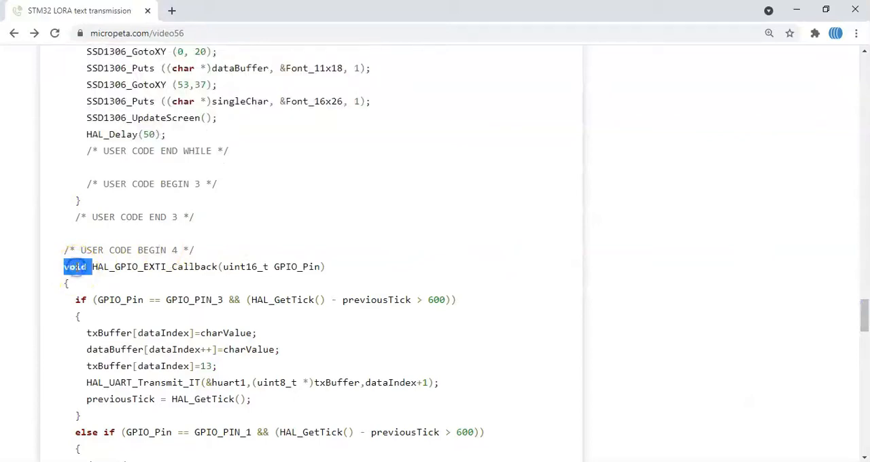
{"action": "scroll", "scroll_direction": "down", "scroll_amount": 3}
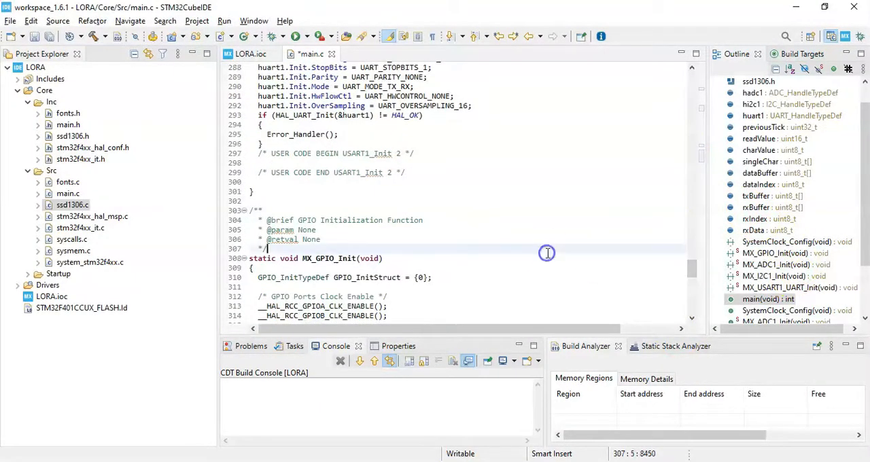
{"action": "scroll", "scroll_direction": "down", "scroll_amount": 3}
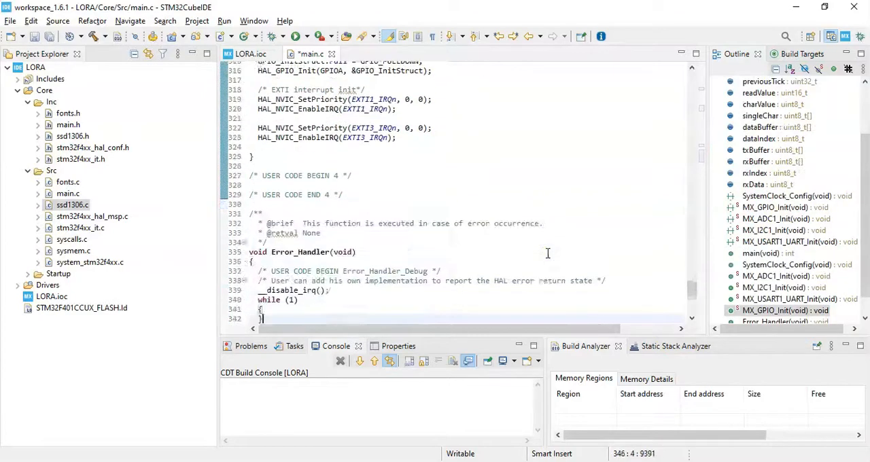
{"action": "scroll", "scroll_direction": "down", "scroll_amount": 3}
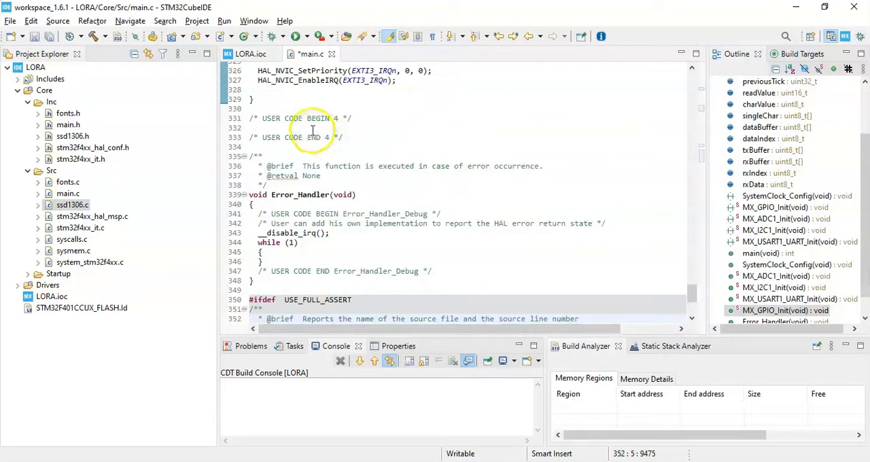
{"action": "scroll", "scroll_direction": "down", "scroll_amount": 3}
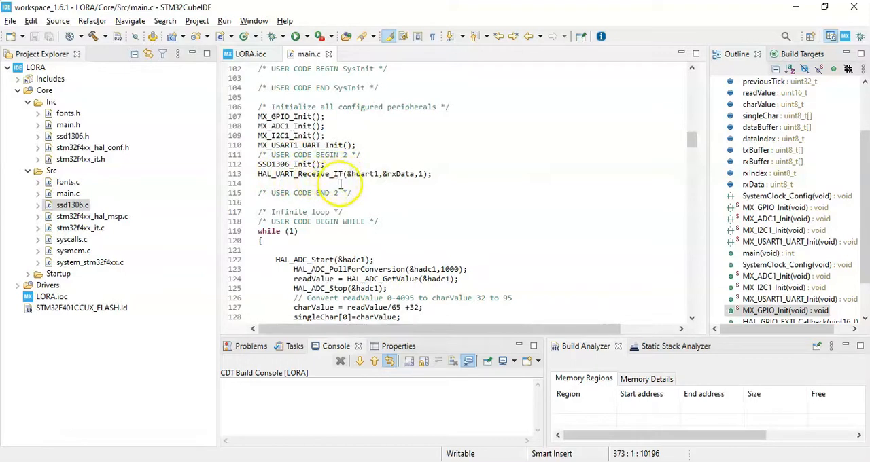
{"action": "mouse_move", "coordinate": [415, 179]}
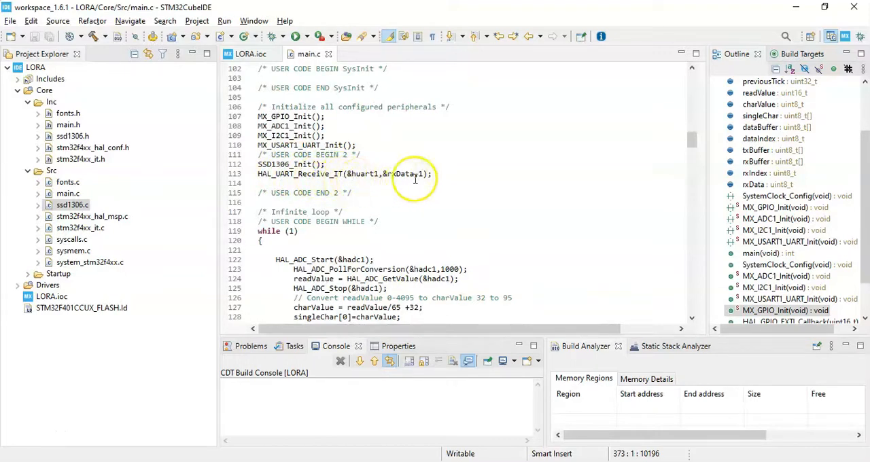
{"action": "mouse_move", "coordinate": [677, 148]}
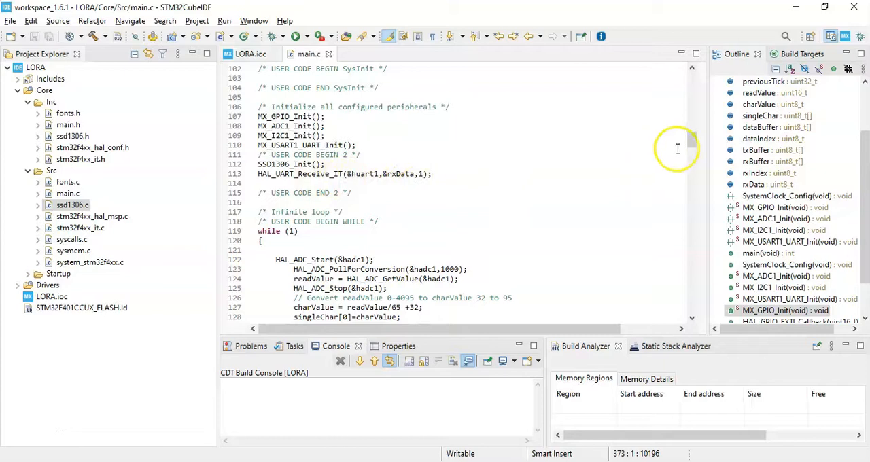
{"action": "scroll", "scroll_direction": "down", "scroll_amount": 3}
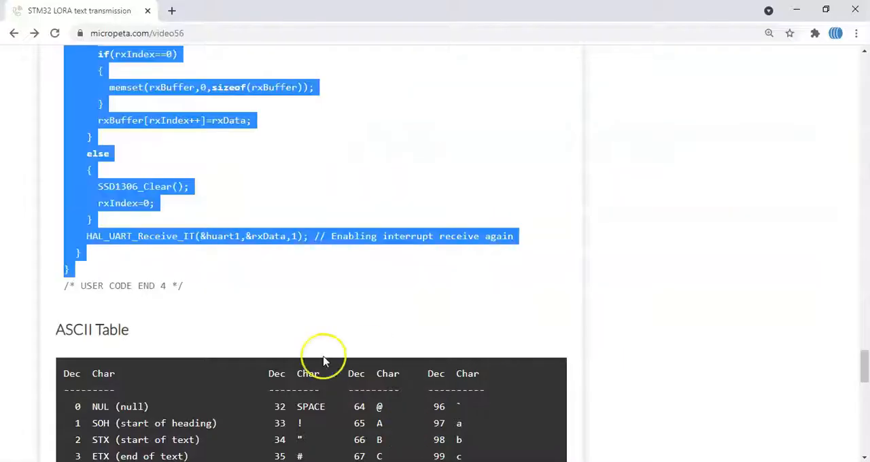
{"action": "mouse_move", "coordinate": [97, 330]}
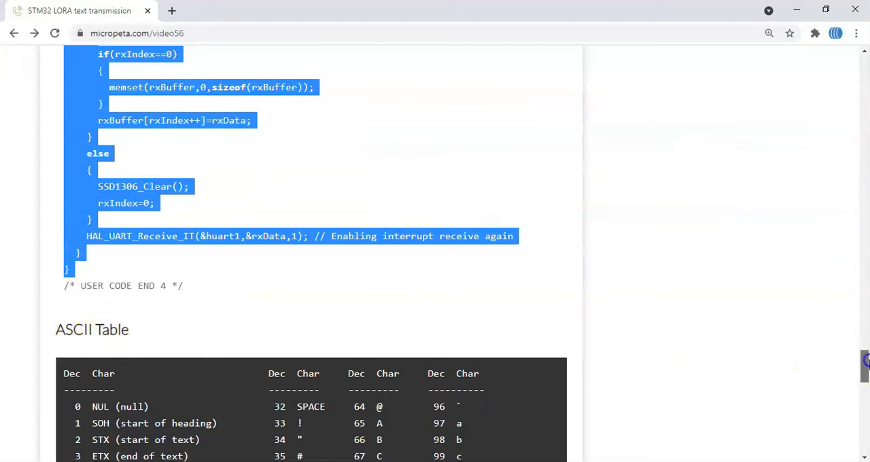
- Scroll the tutorial past the receive callback to the ASCII Table
{"action": "scroll", "scroll_direction": "down", "scroll_amount": 3}
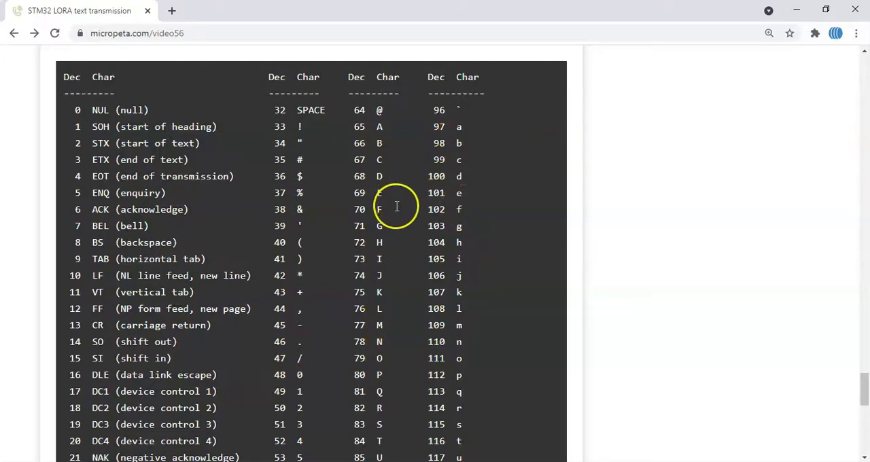
{"action": "mouse_move", "coordinate": [304, 126]}
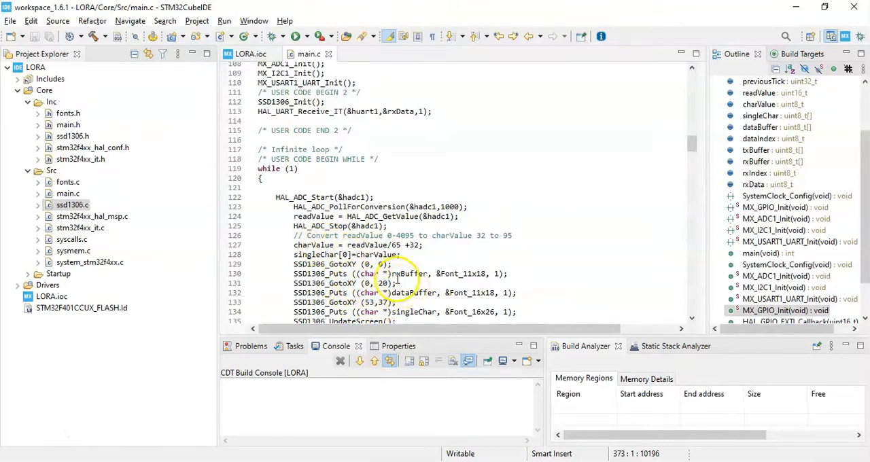
{"action": "mouse_move", "coordinate": [406, 274]}
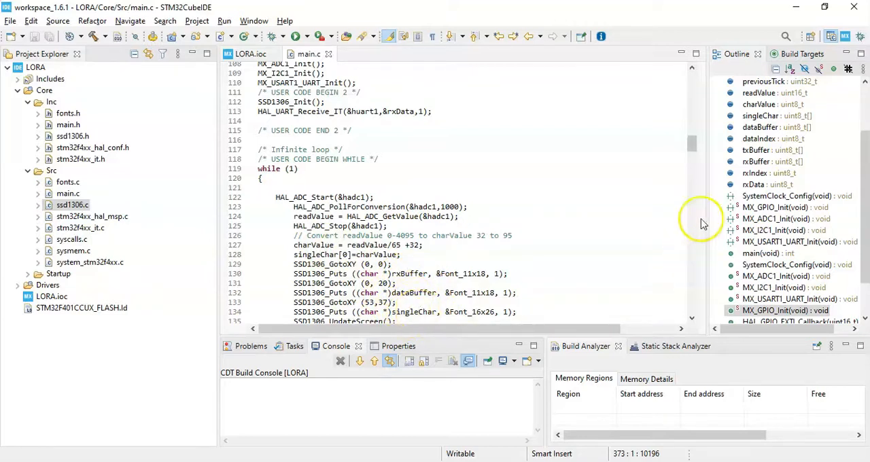
{"action": "scroll", "scroll_direction": "down", "scroll_amount": 3}
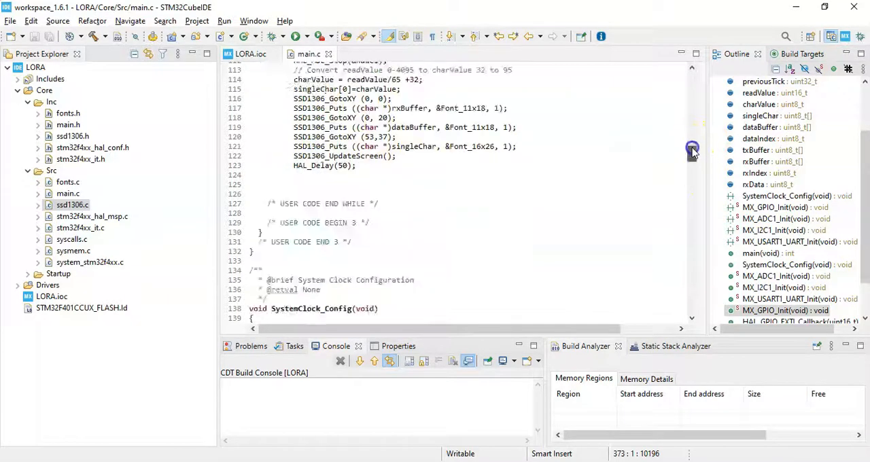
{"action": "scroll", "scroll_direction": "down", "scroll_amount": 3}
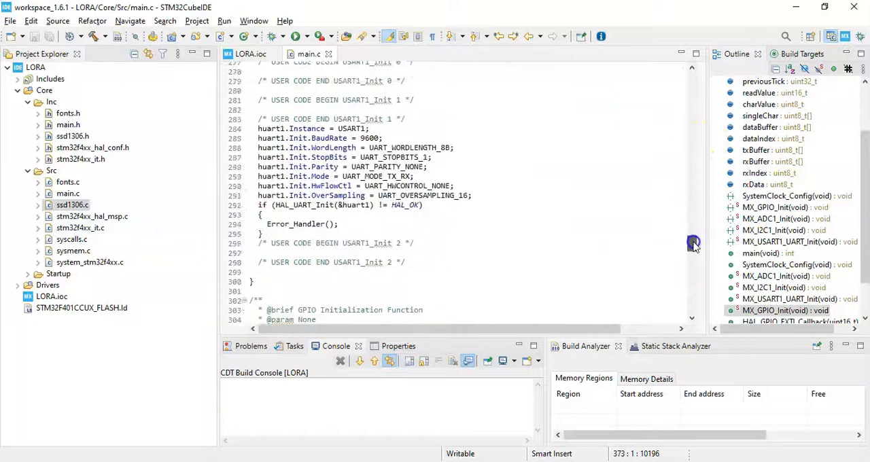
{"action": "scroll", "scroll_direction": "down", "scroll_amount": 3}
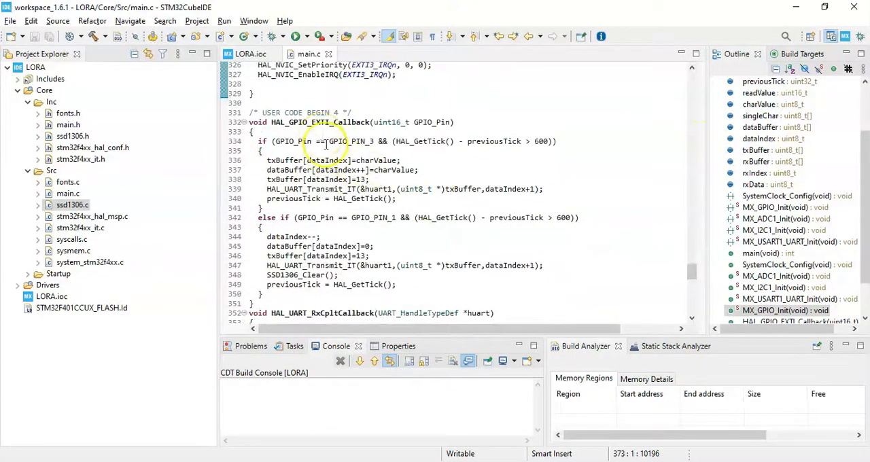
{"action": "mouse_move", "coordinate": [346, 246]}
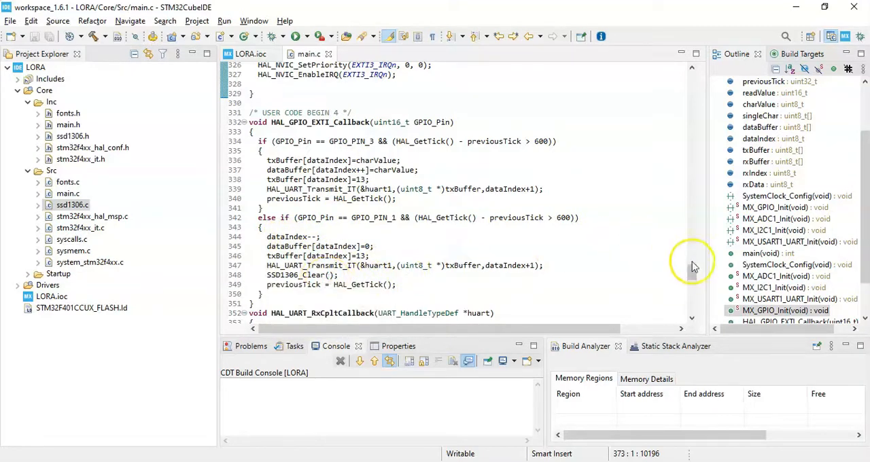
{"action": "scroll", "scroll_direction": "down", "scroll_amount": 3}
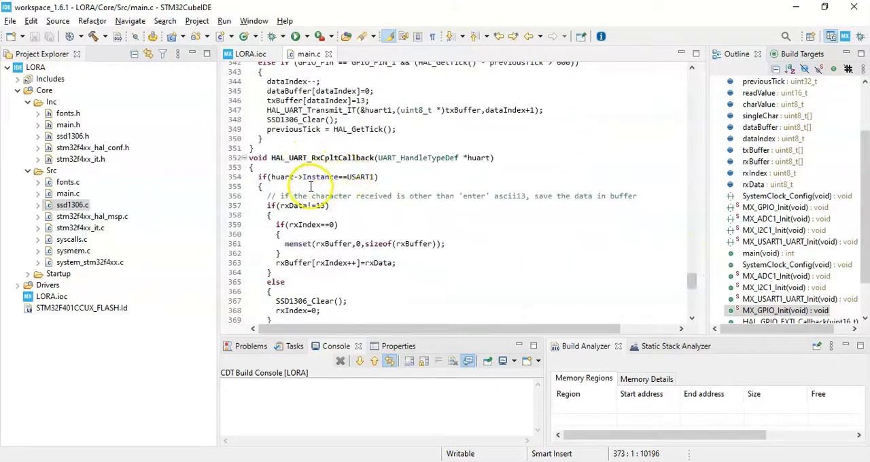
{"action": "mouse_move", "coordinate": [312, 205]}
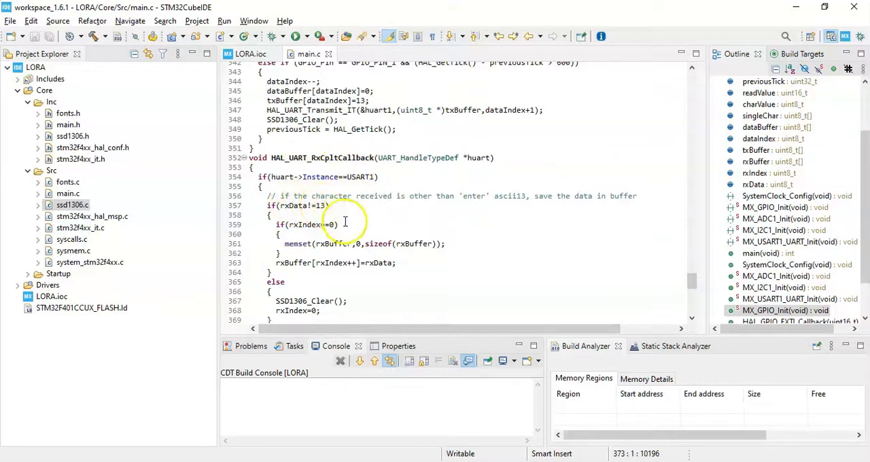
{"action": "mouse_move", "coordinate": [323, 243]}
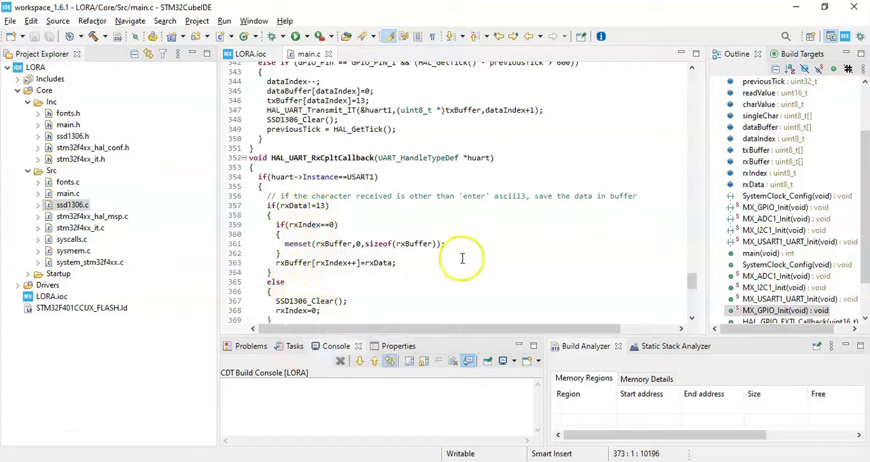
{"action": "scroll", "scroll_direction": "down", "scroll_amount": 3}
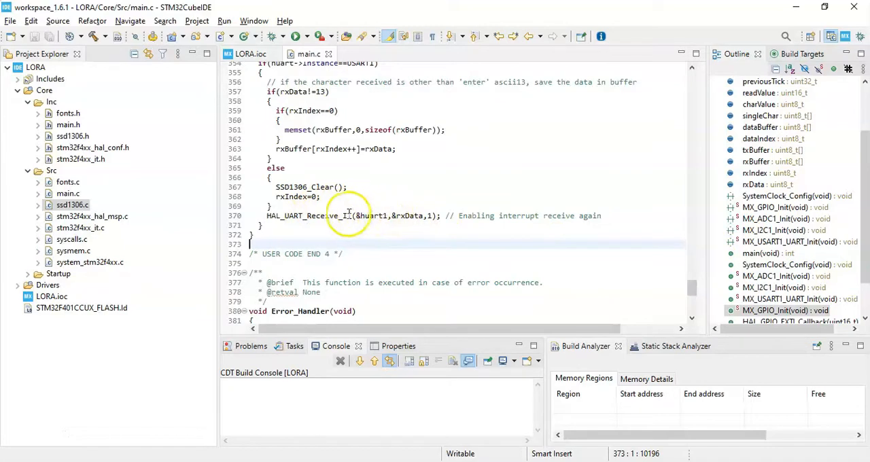
{"action": "mouse_move", "coordinate": [347, 215]}
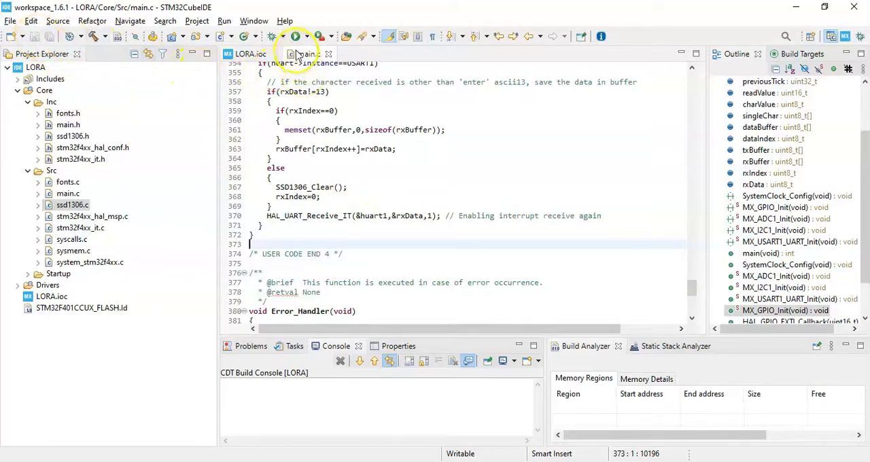
{"action": "mouse_move", "coordinate": [295, 37]}
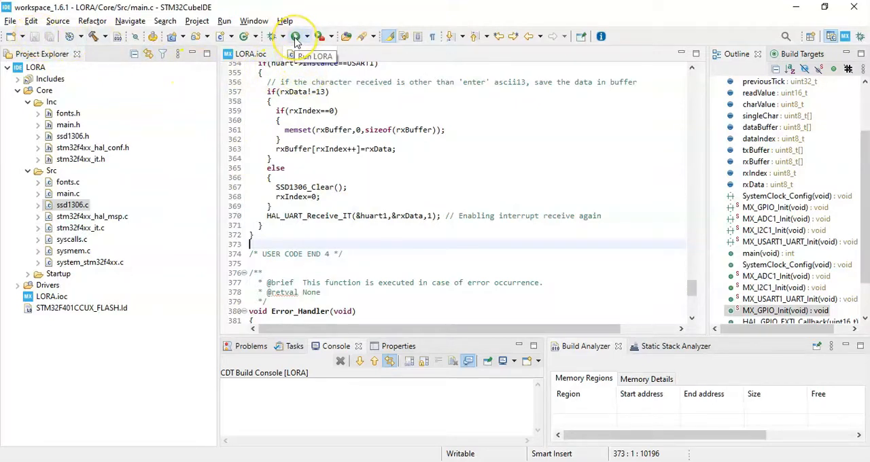
- Build and run LORA with a debug configuration using the ST-LINK GDB server probe
{"action": "left_click", "coordinate": [294, 36]}
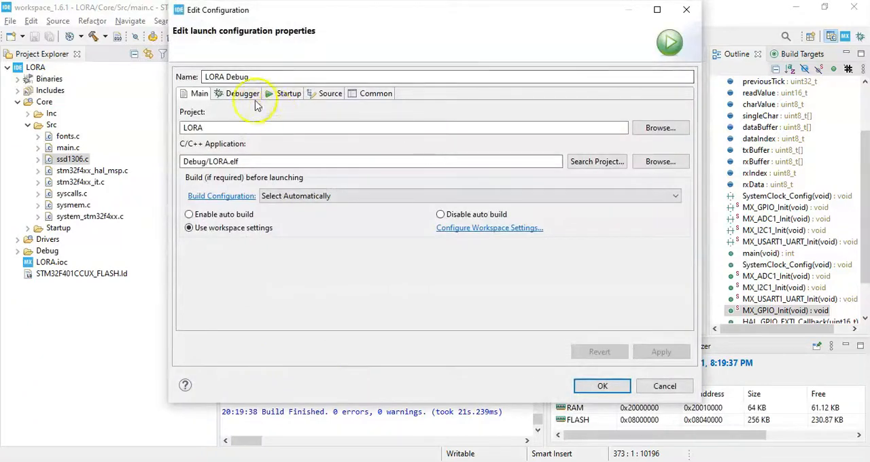
{"action": "left_click", "coordinate": [242, 93]}
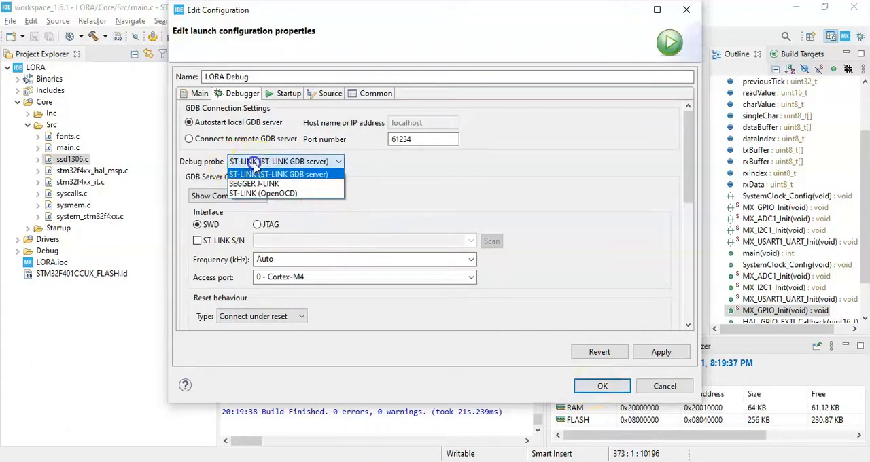
{"action": "left_click", "coordinate": [279, 174]}
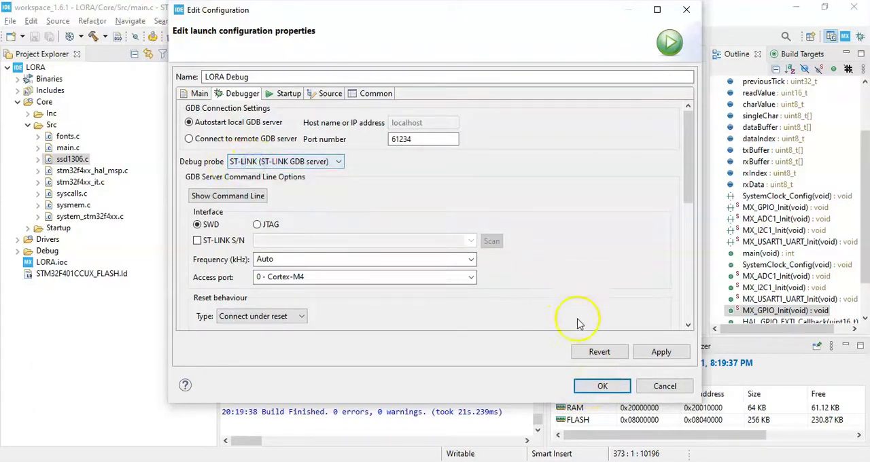
{"action": "left_click", "coordinate": [602, 385]}
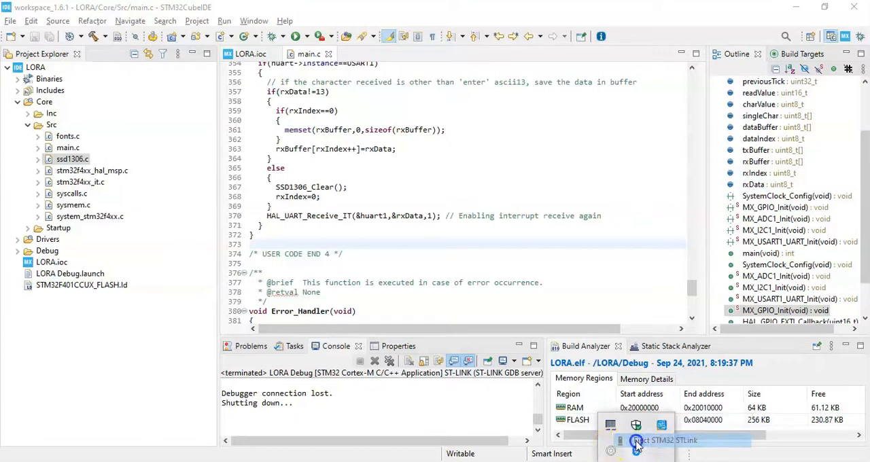
- Eject the ST-LINK board, then rebuild and run LORA for the second board
{"action": "left_click", "coordinate": [638, 440]}
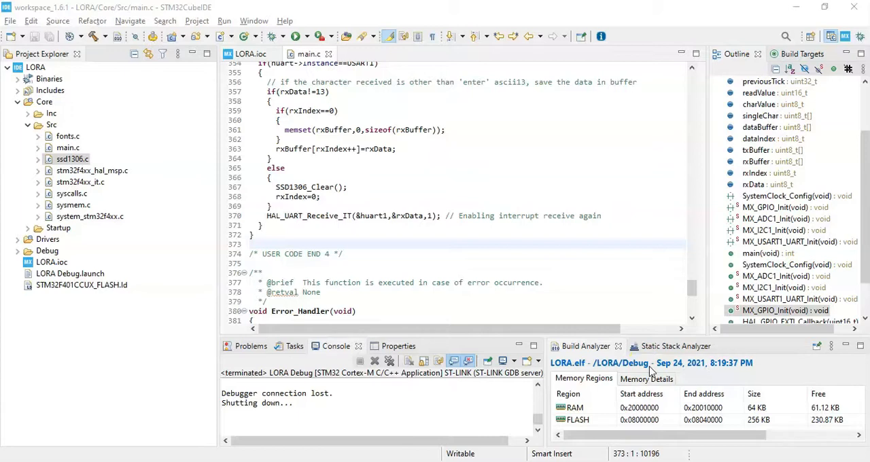
{"action": "mouse_move", "coordinate": [707, 258]}
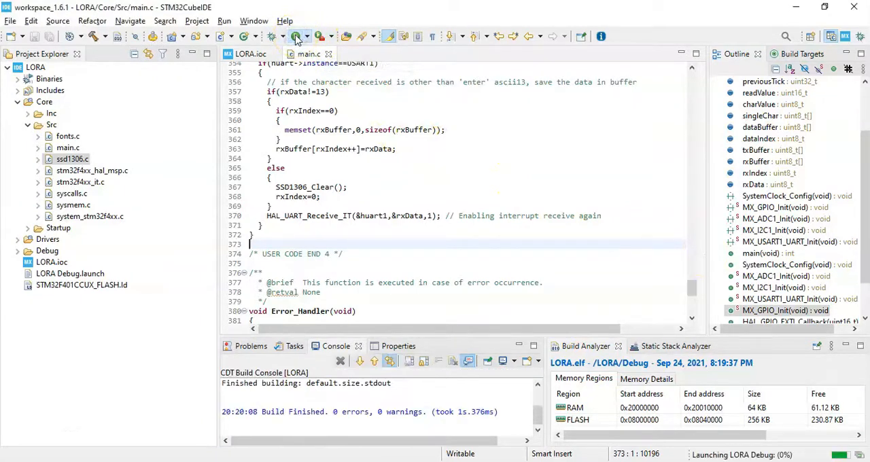
{"action": "left_click", "coordinate": [296, 36]}
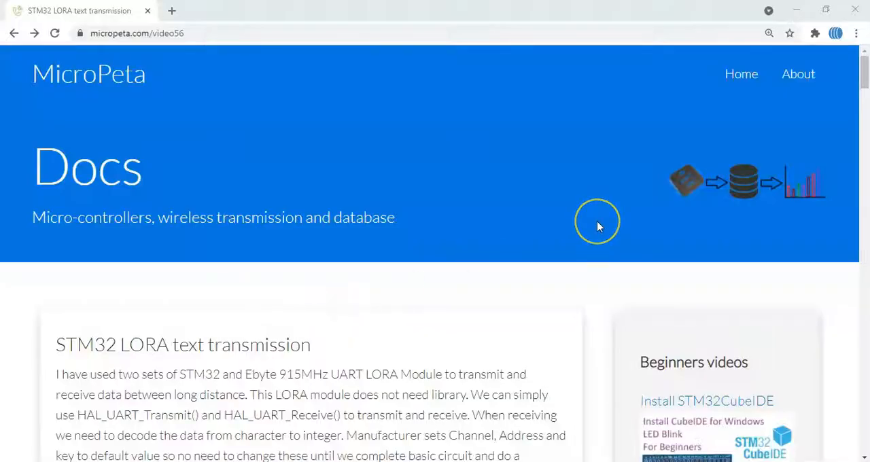
{"action": "mouse_move", "coordinate": [675, 185]}
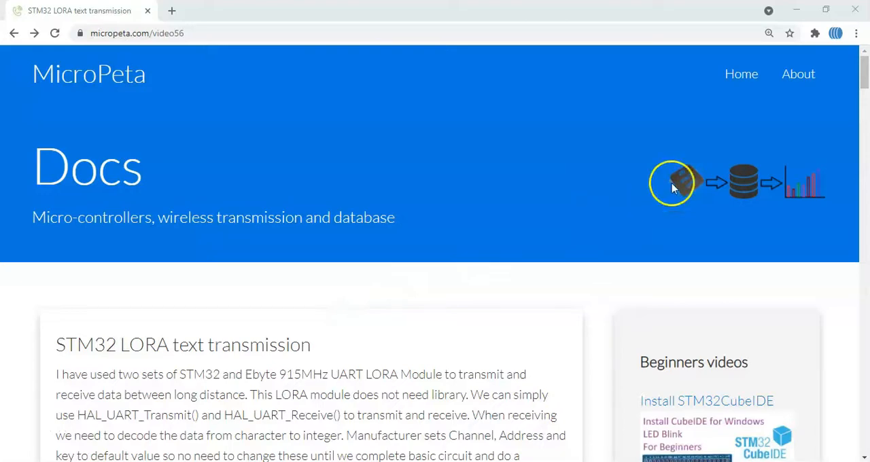
- Scroll the tutorial down to the Advanced setup (Optional) LoRa notes
{"action": "scroll", "scroll_direction": "down", "scroll_amount": 3}
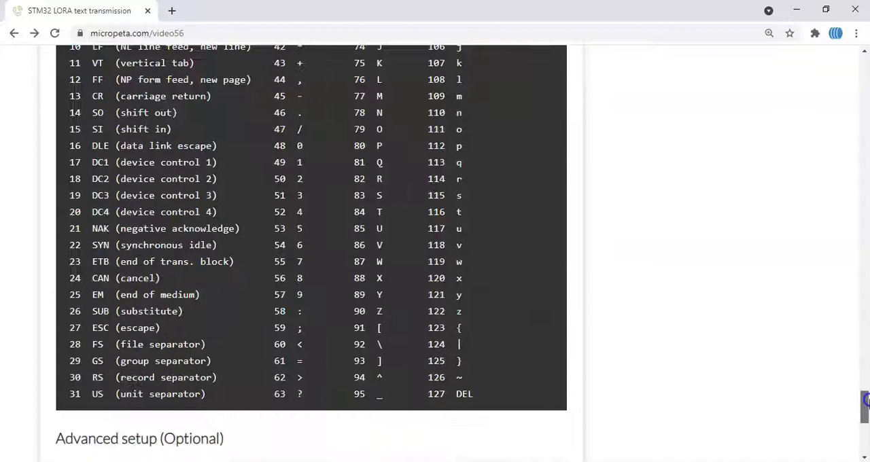
{"action": "scroll", "scroll_direction": "down", "scroll_amount": 3}
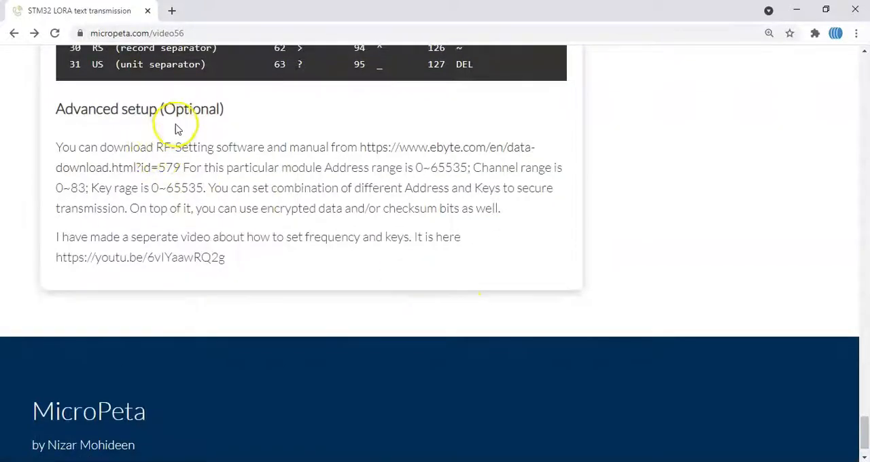
{"action": "mouse_move", "coordinate": [159, 147]}
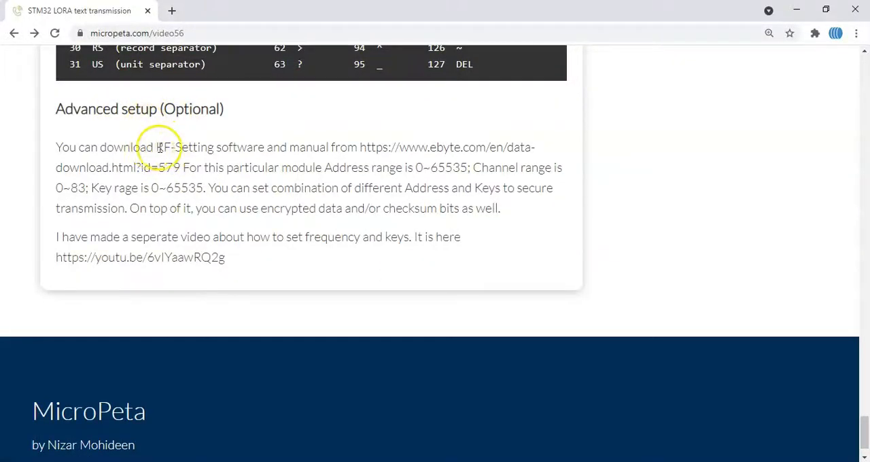
{"action": "mouse_move", "coordinate": [441, 148]}
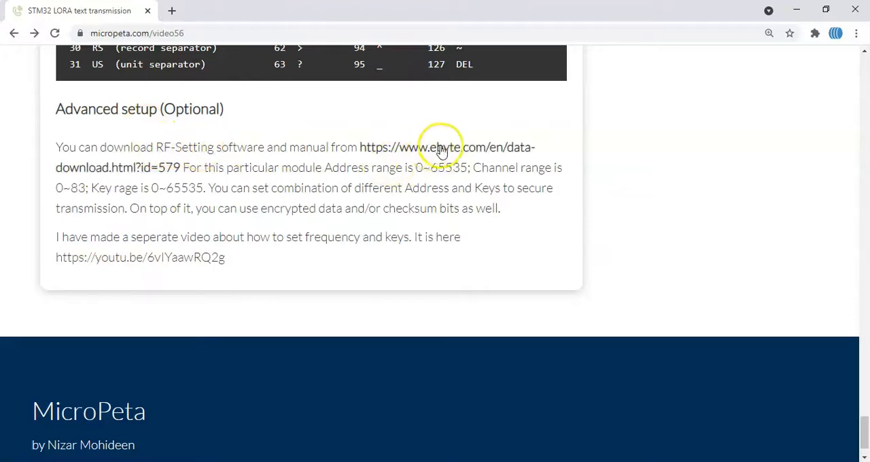
{"action": "mouse_move", "coordinate": [436, 163]}
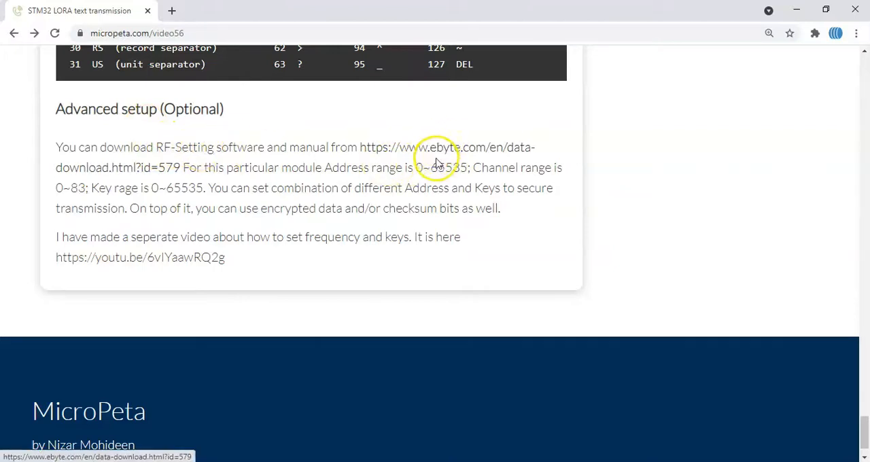
{"action": "mouse_move", "coordinate": [124, 204]}
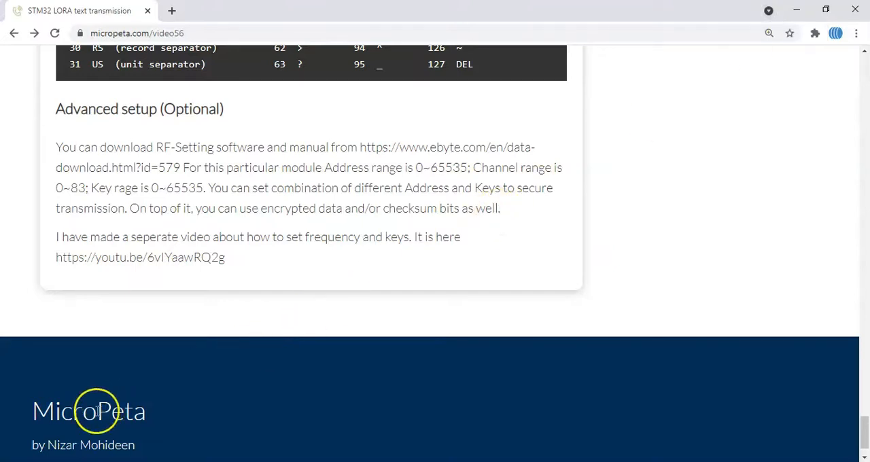
{"action": "mouse_move", "coordinate": [65, 432]}
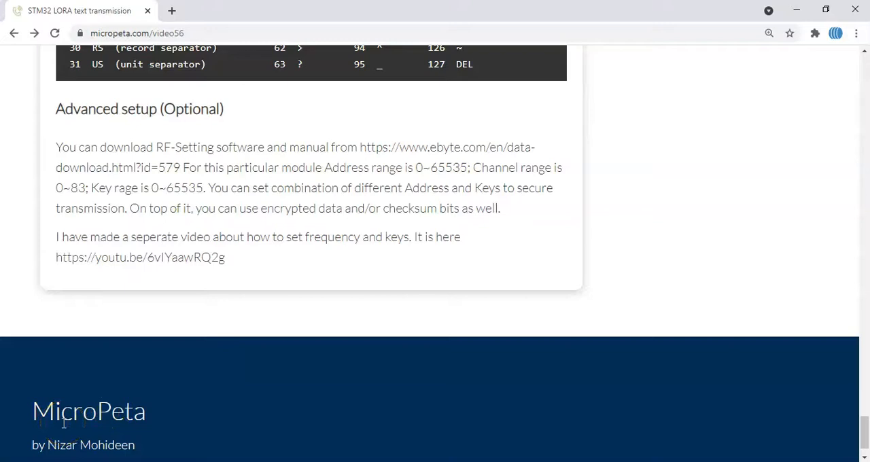